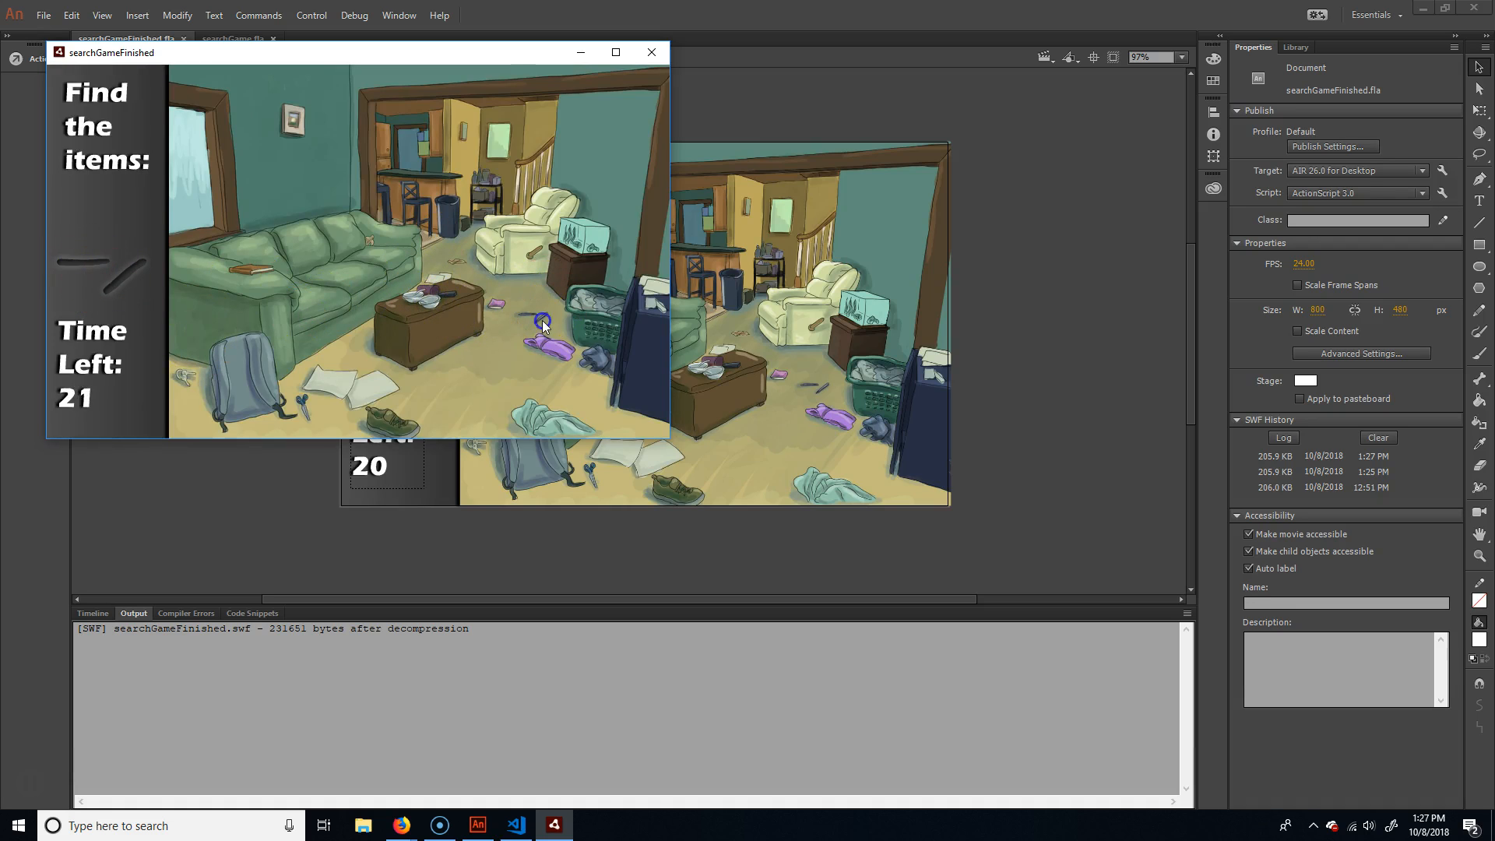
# Collect the sidebar's current item and the keys lying by the backpack before the timer ends.
pyautogui.click(544, 324)
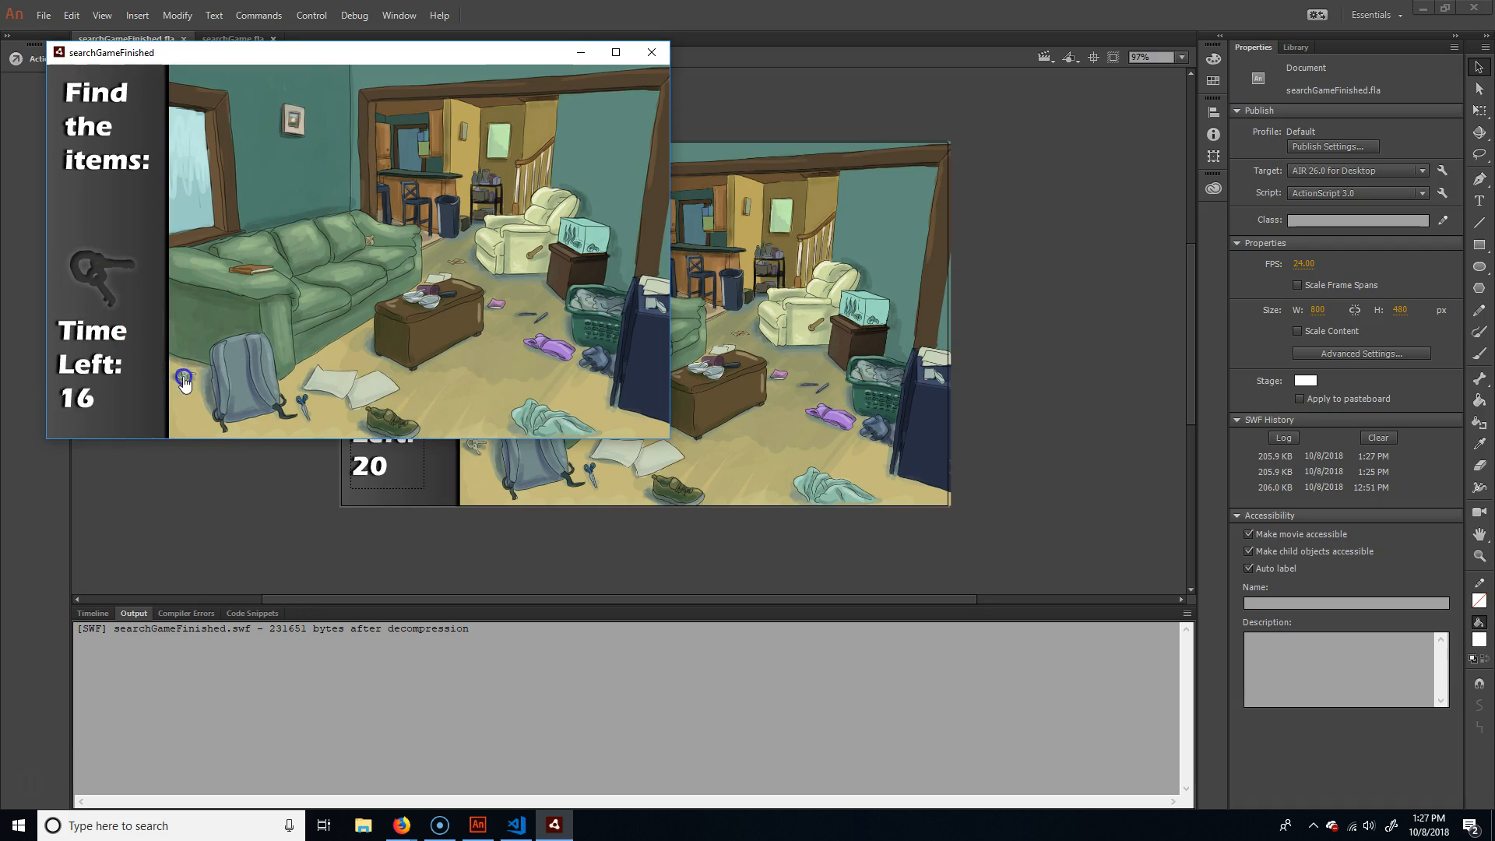
pyautogui.click(481, 179)
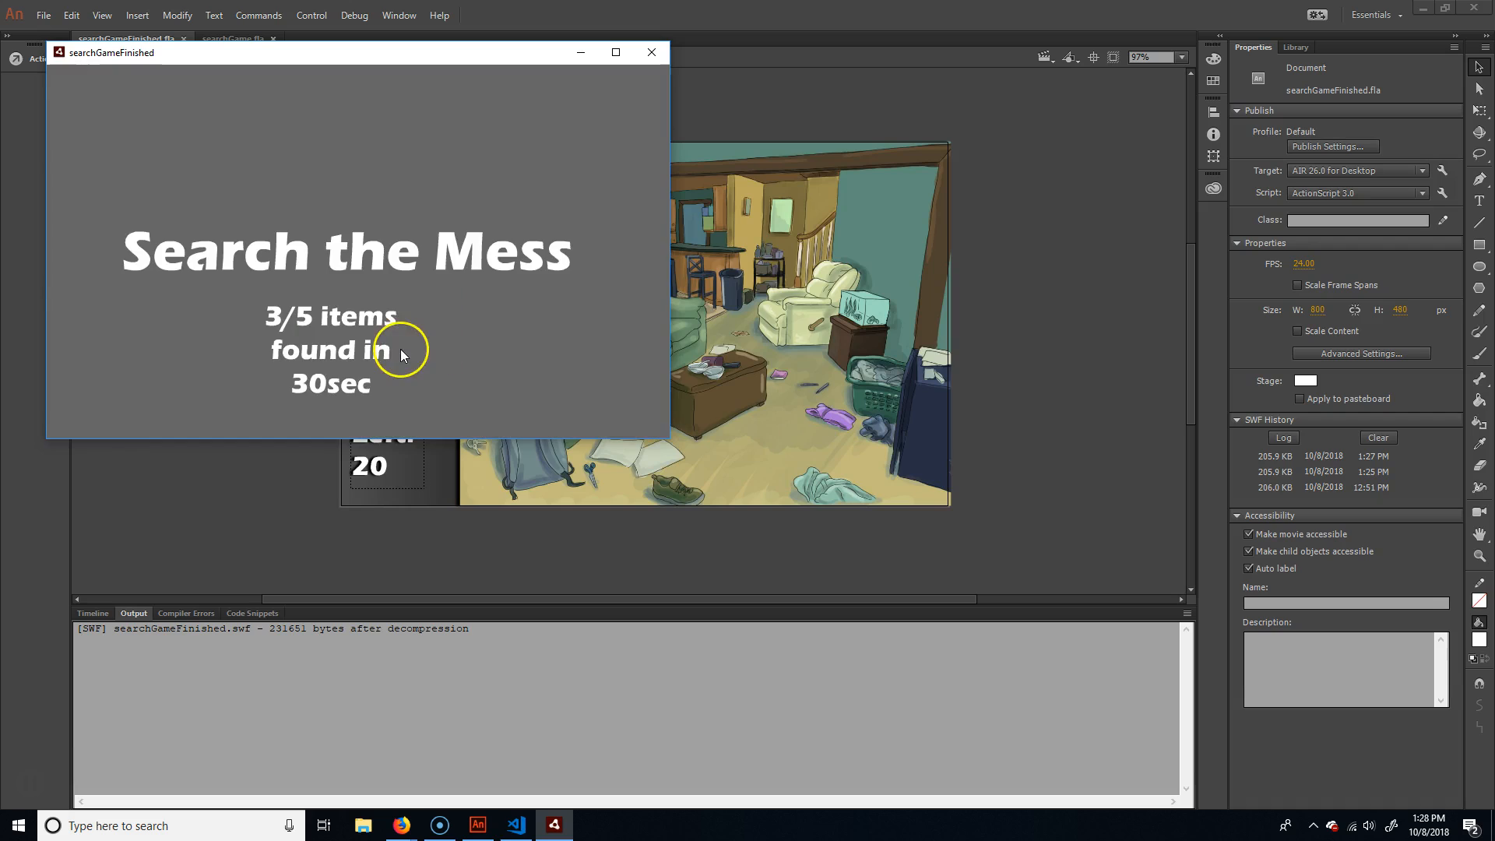
pyautogui.moveTo(547, 299)
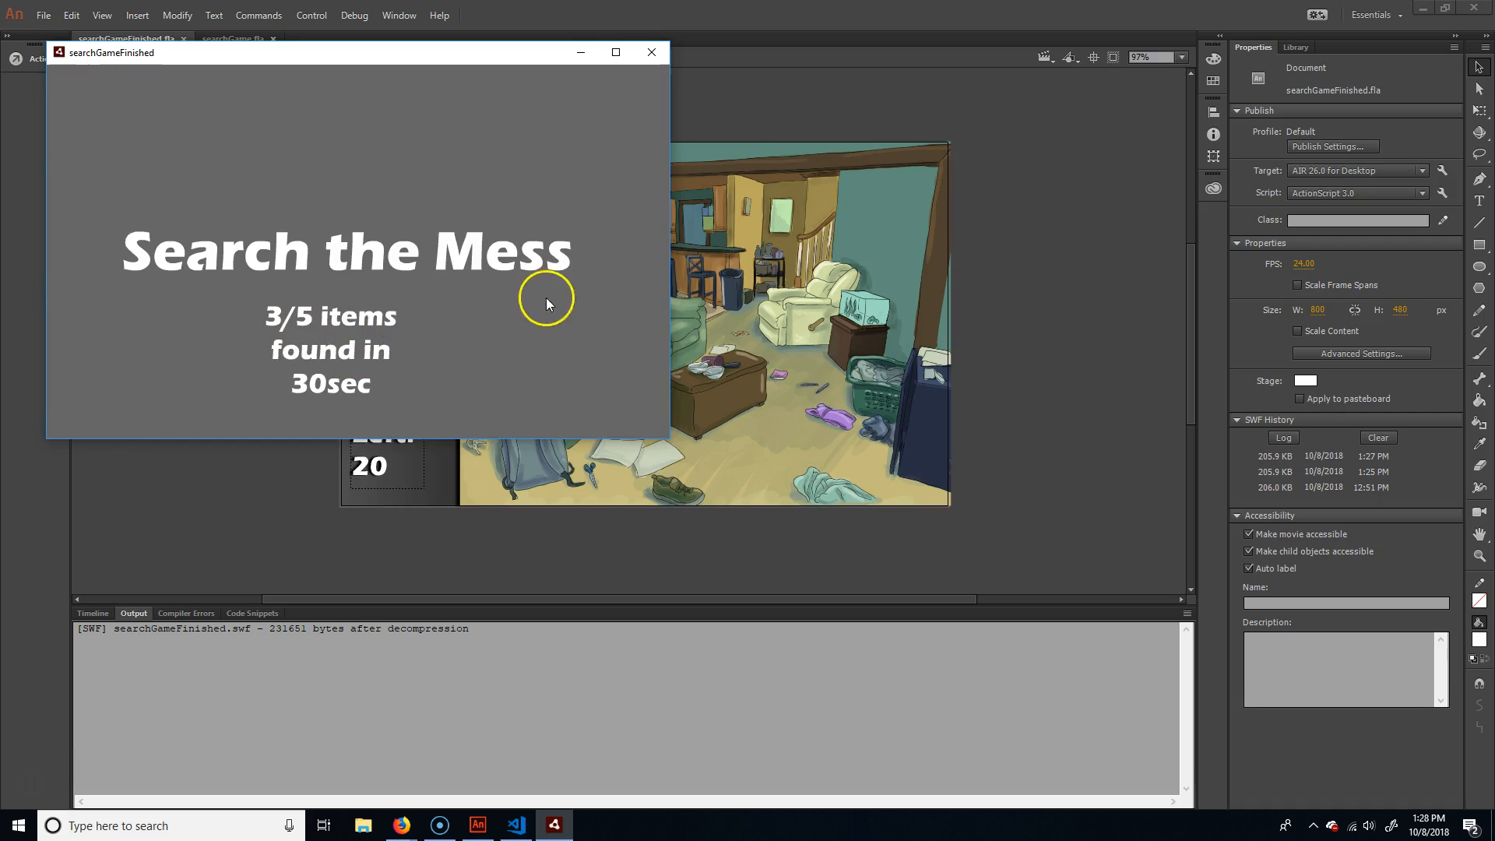
pyautogui.moveTo(651, 52)
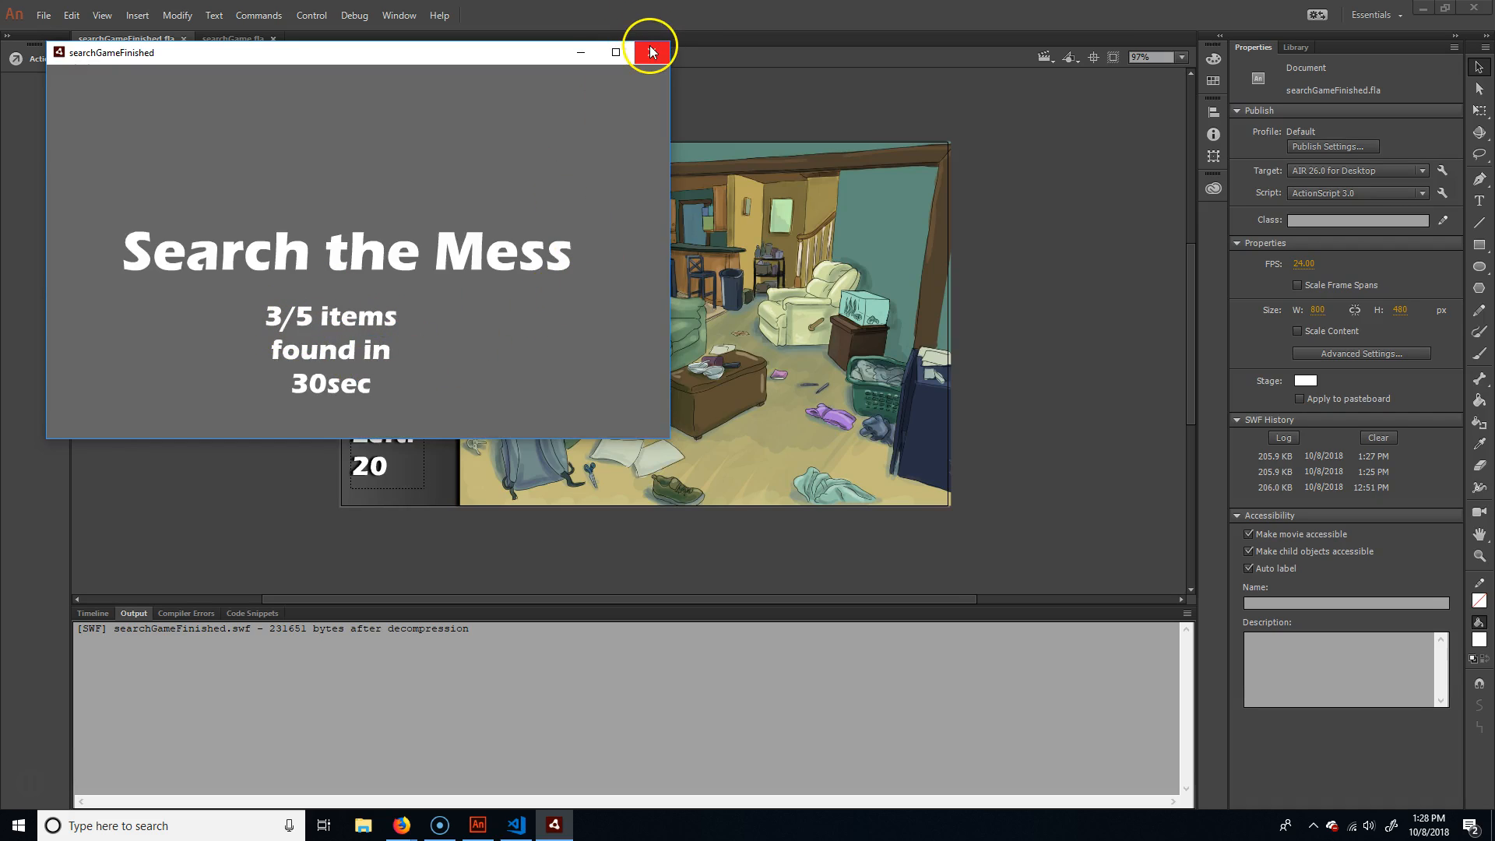
# Close the Test Movie window to return to the searchGameFinished stage.
pyautogui.click(651, 53)
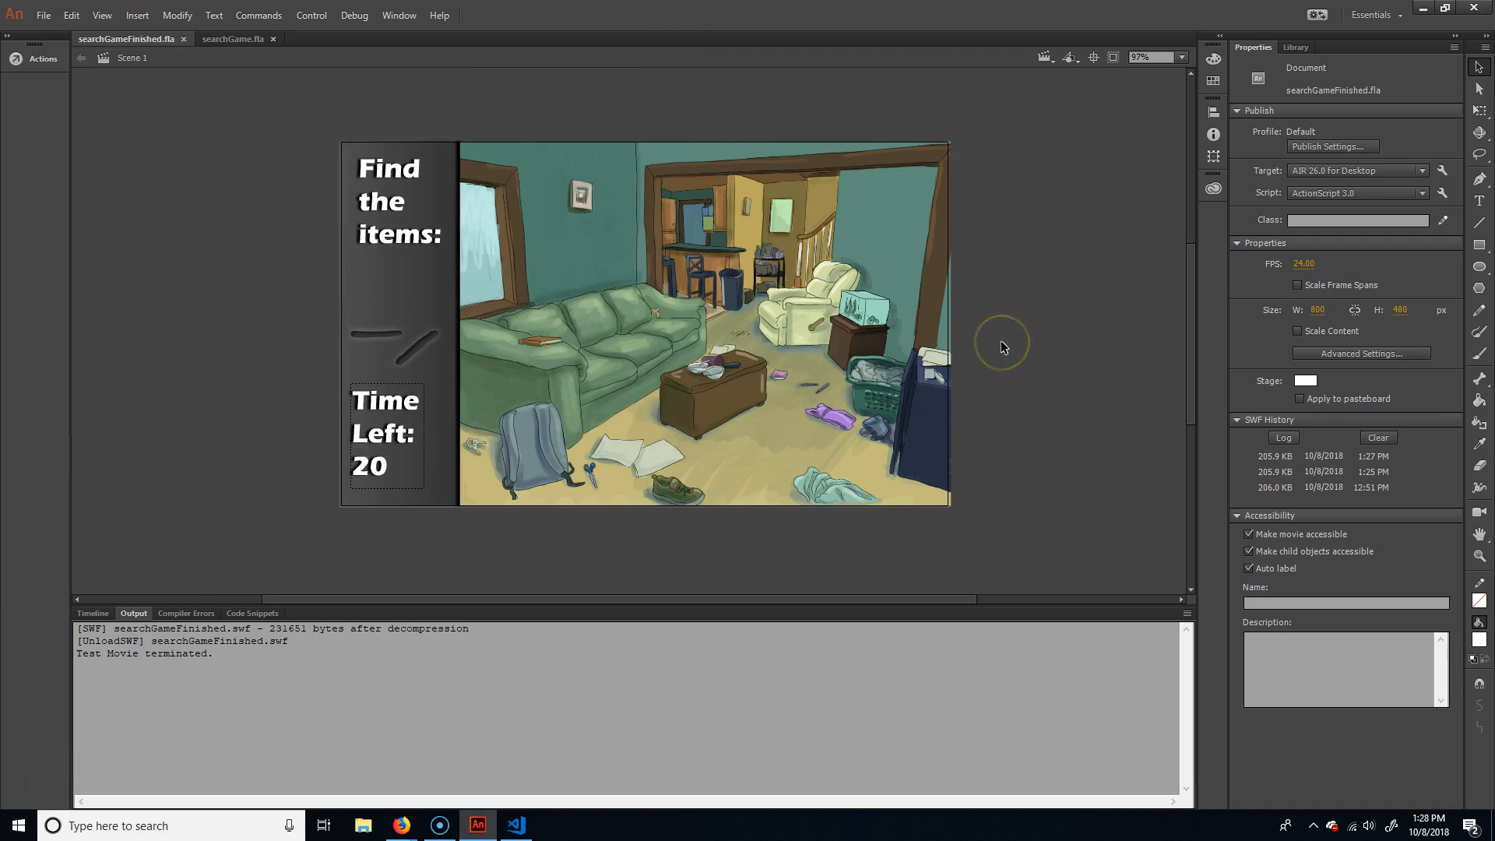
pyautogui.moveTo(1001, 346)
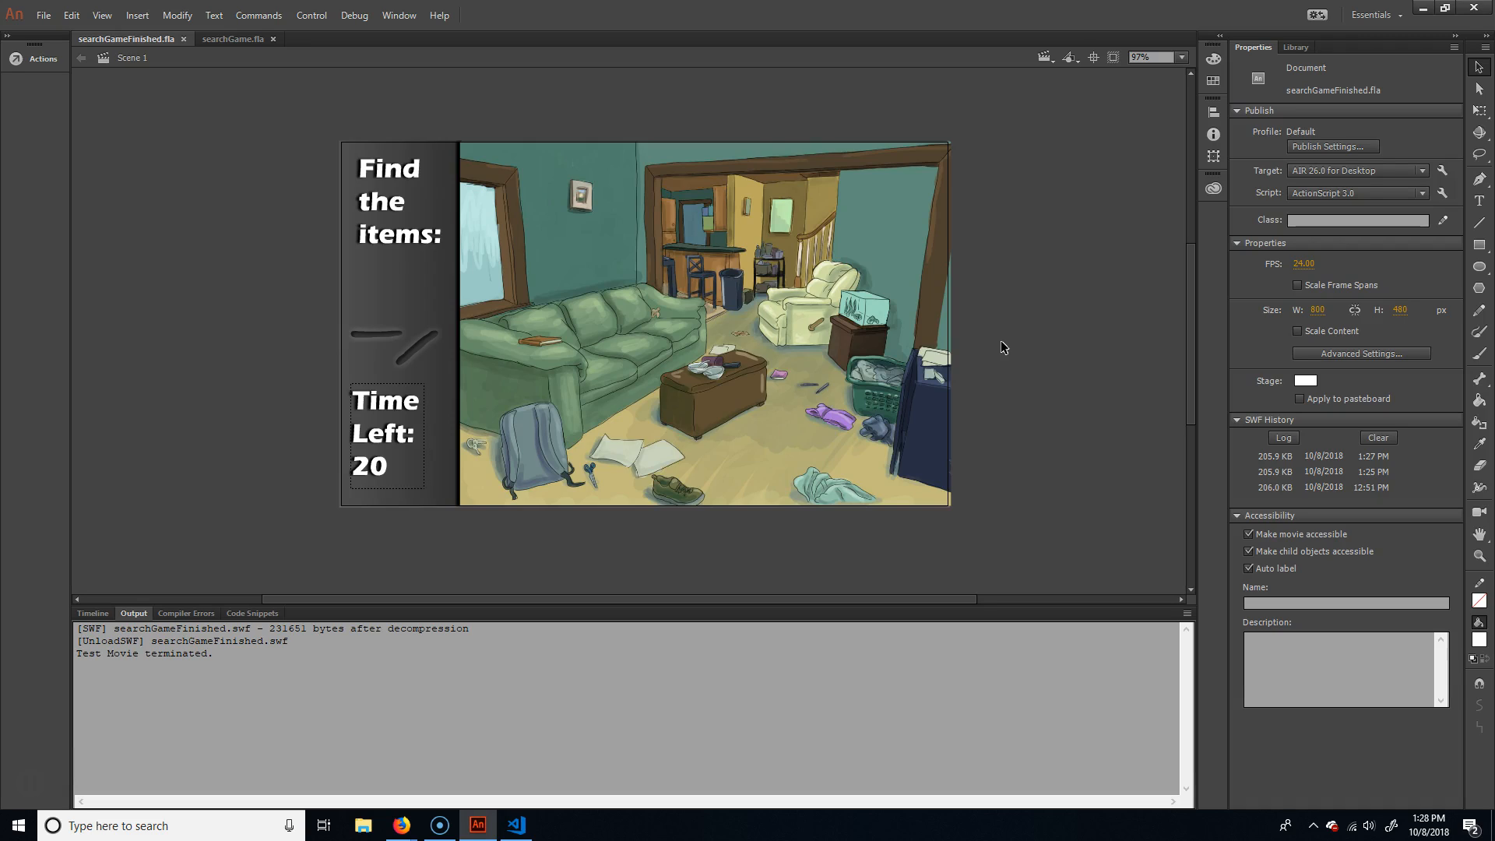
pyautogui.moveTo(814, 138)
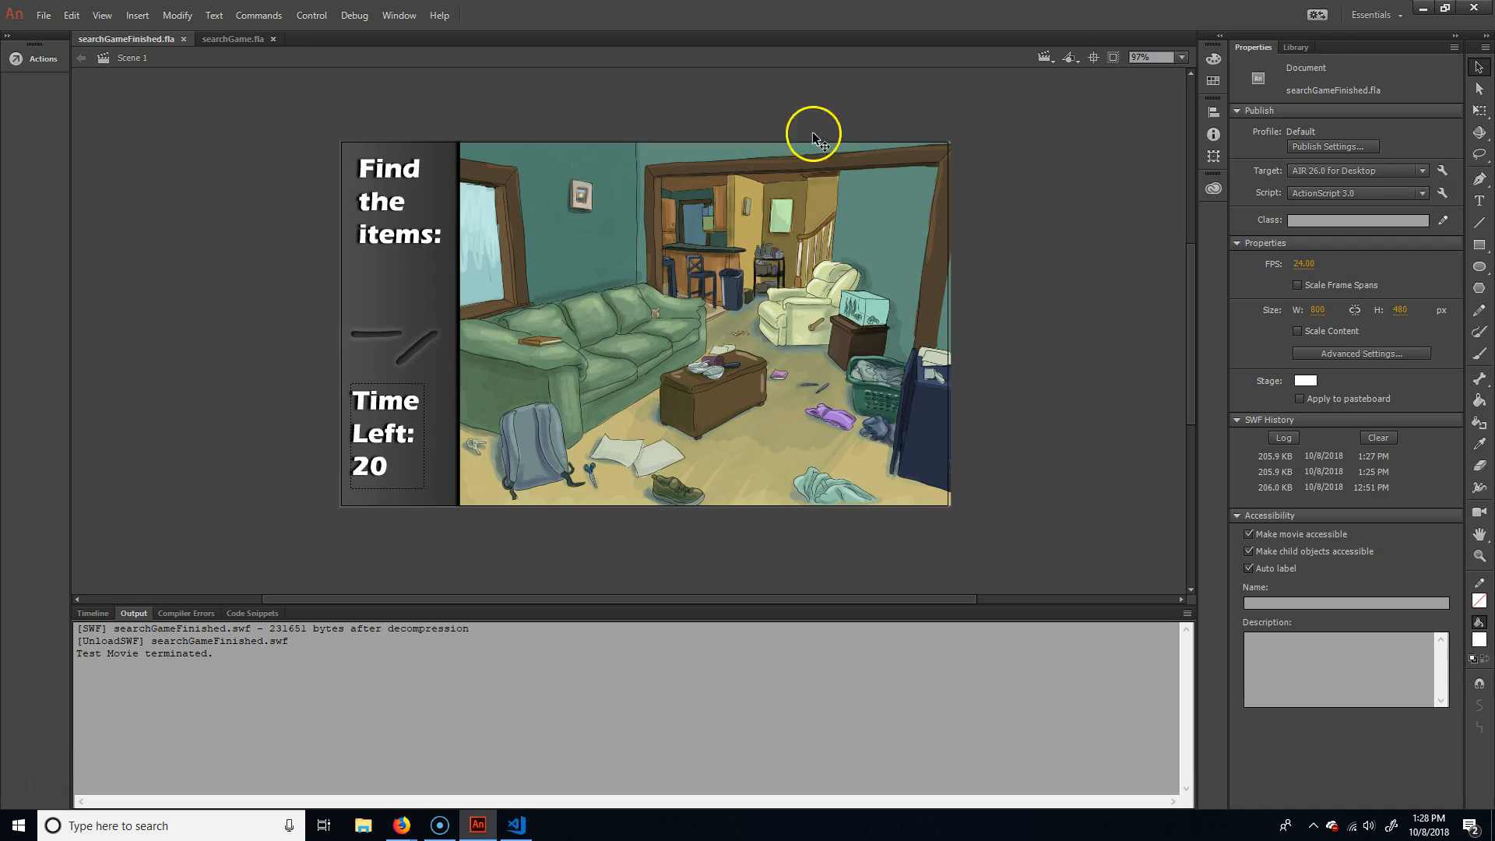
pyautogui.moveTo(896, 275)
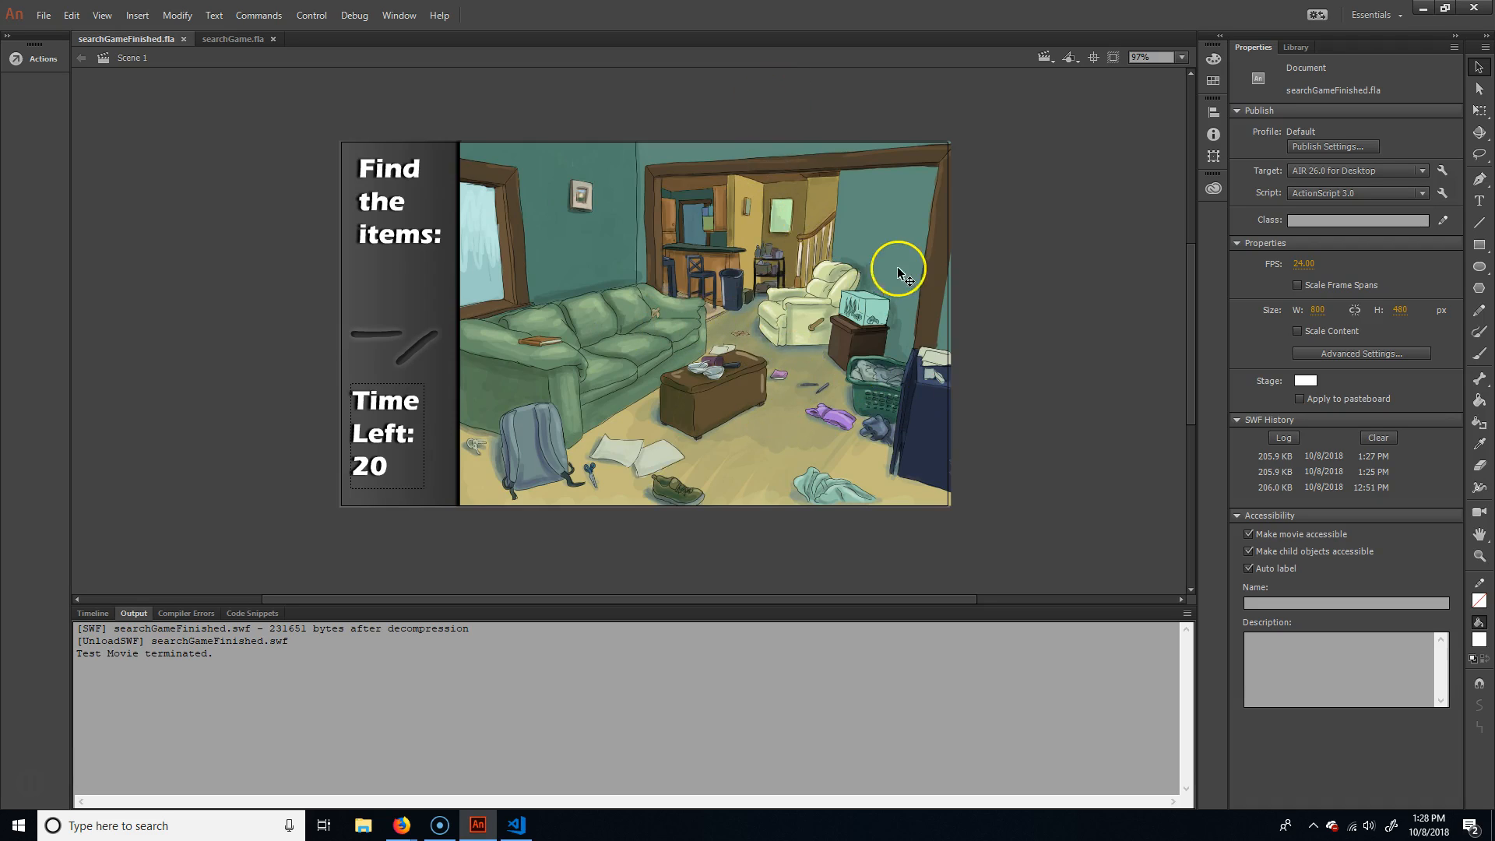
pyautogui.moveTo(238, 53)
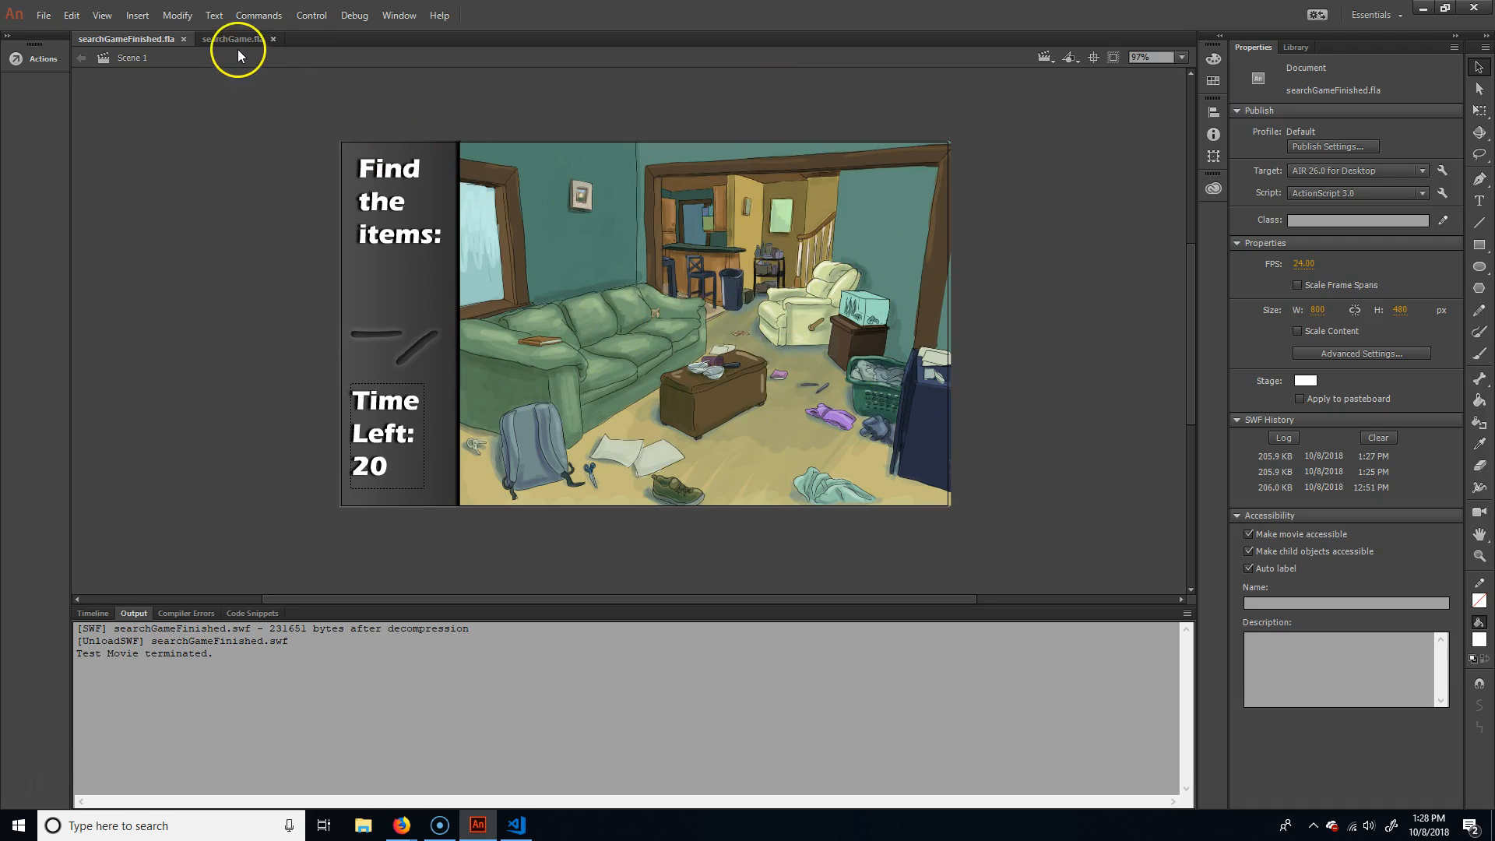
# Switch to the searchGame.fla document and review its currentItem, room and searchItemsBackground layers.
pyautogui.click(235, 37)
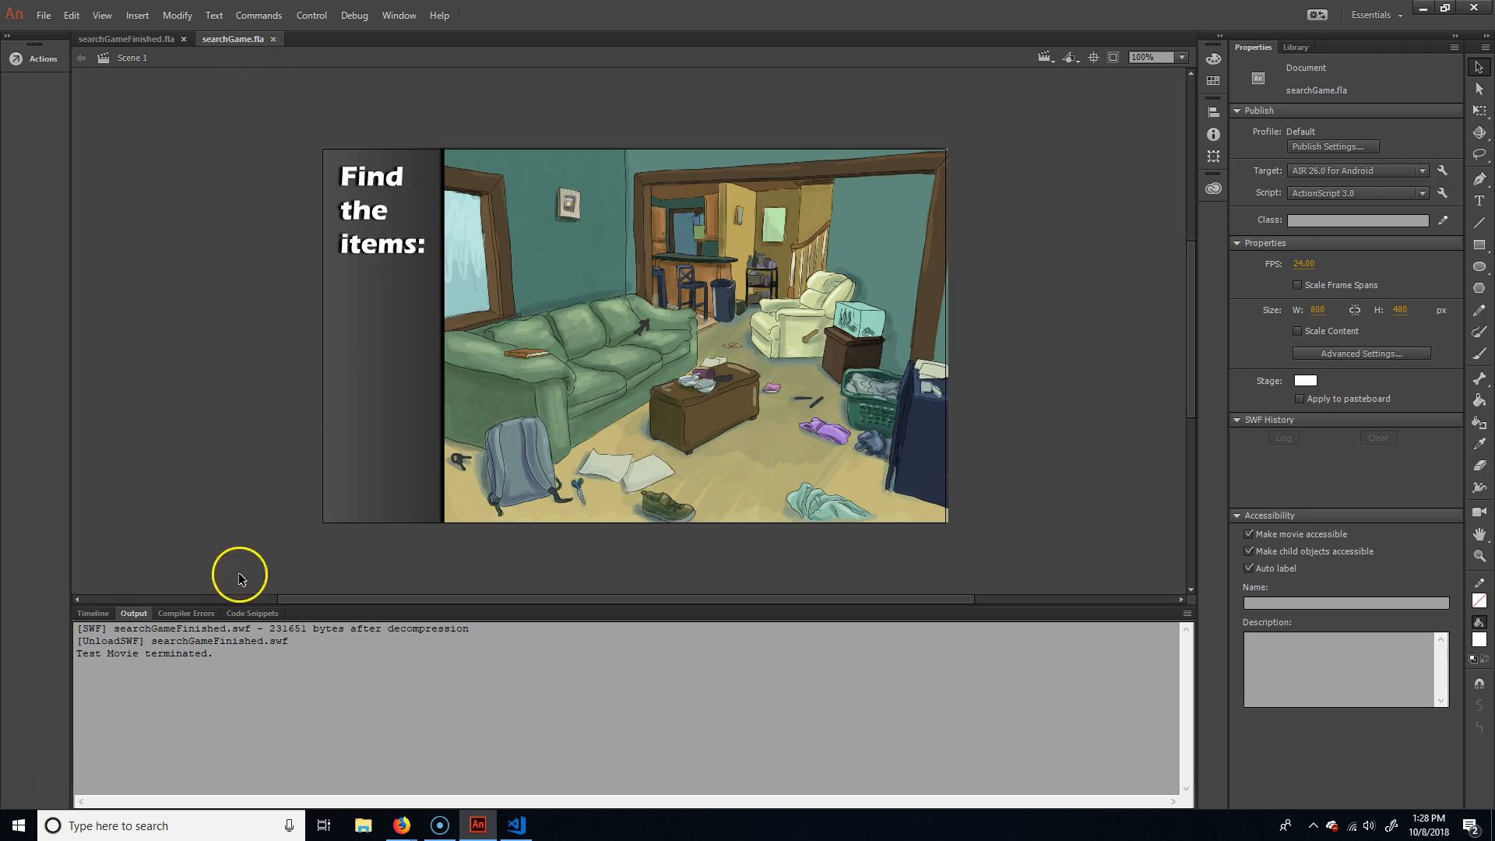
pyautogui.click(92, 614)
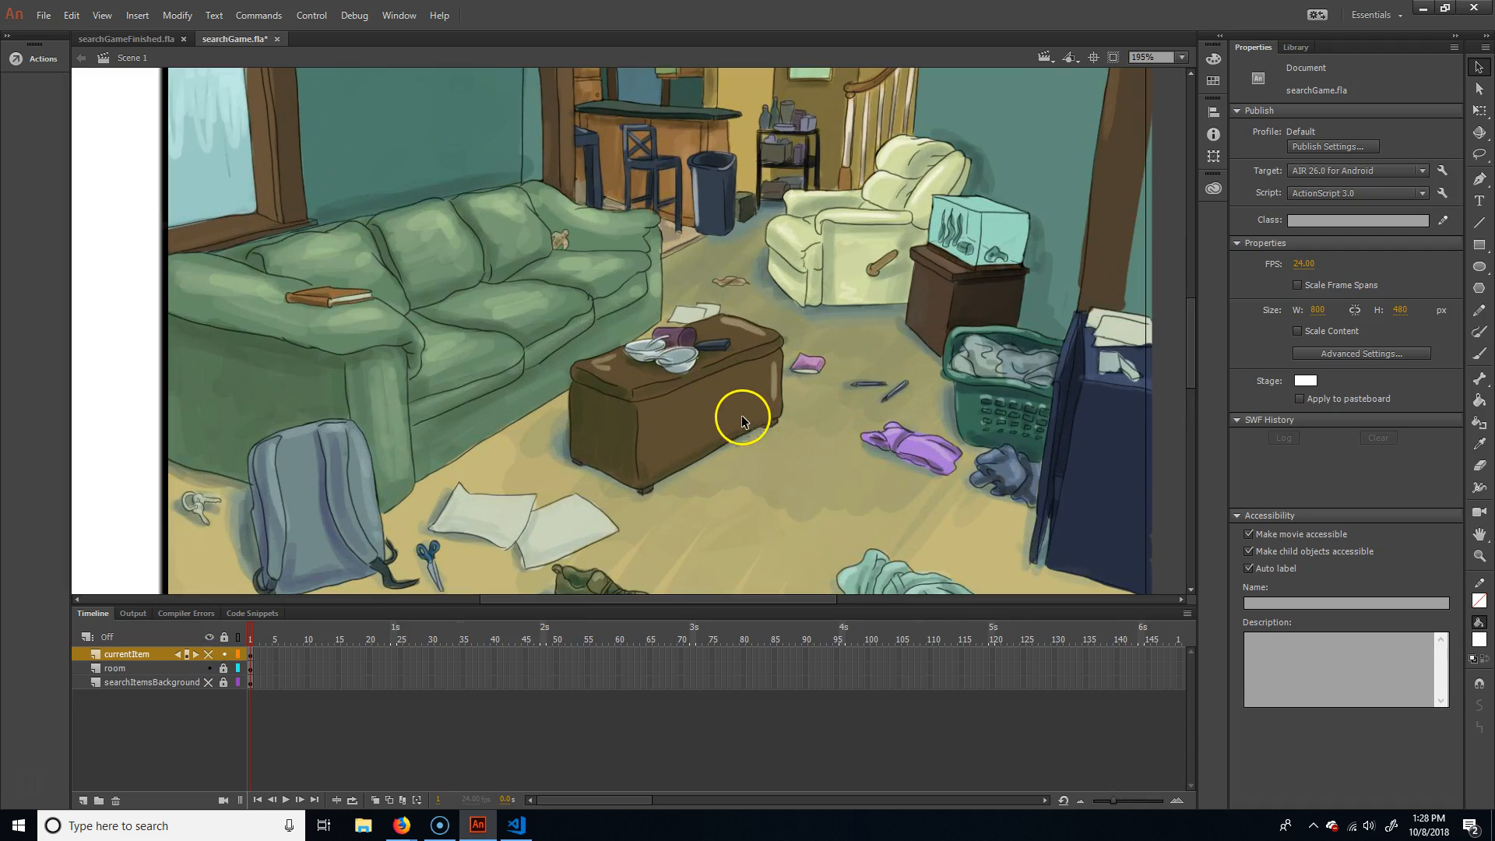
pyautogui.moveTo(832, 328)
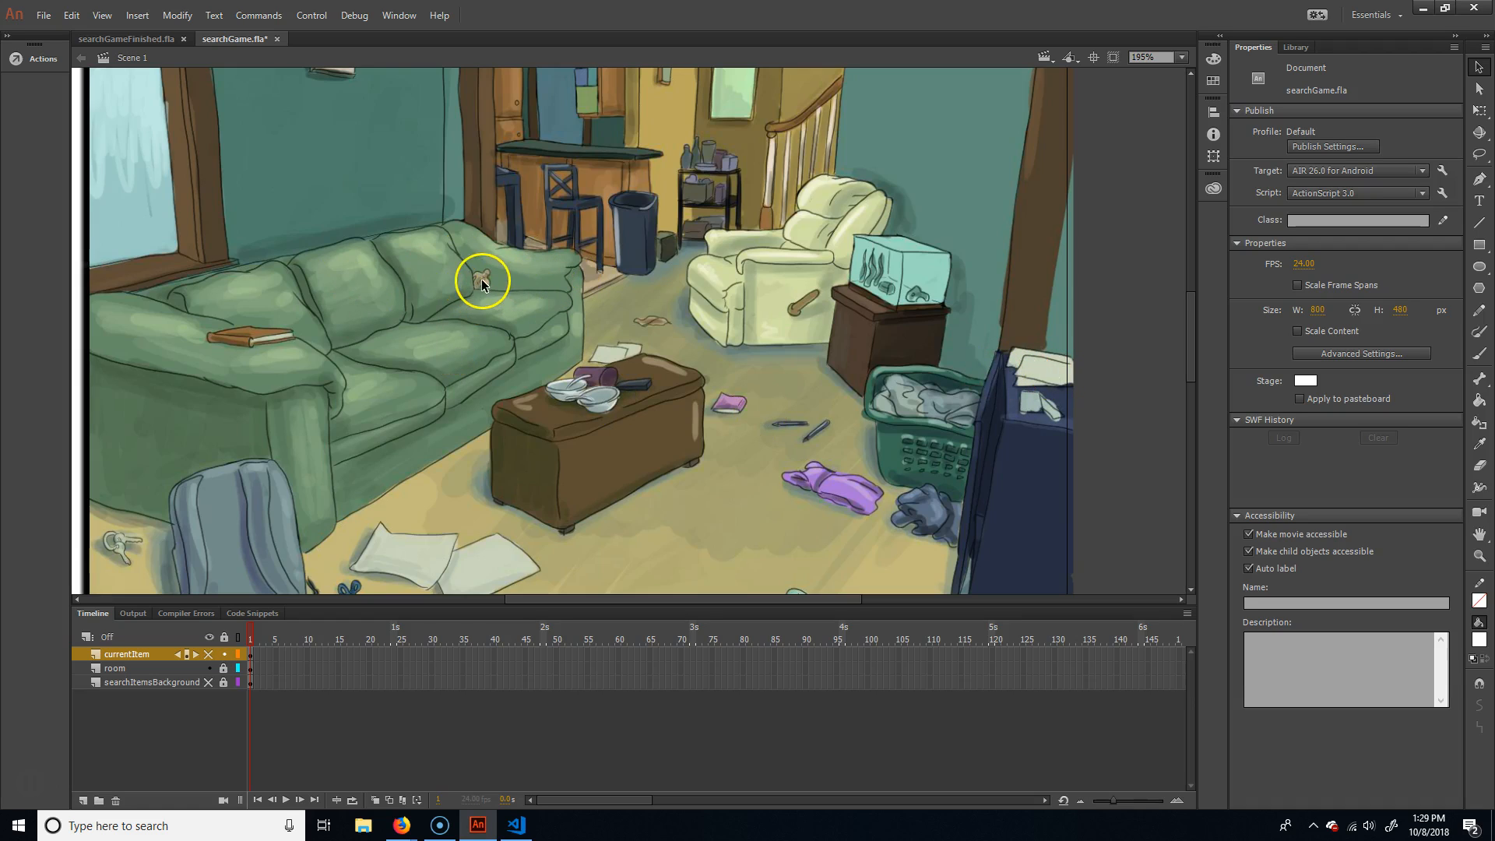
pyautogui.moveTo(556, 330)
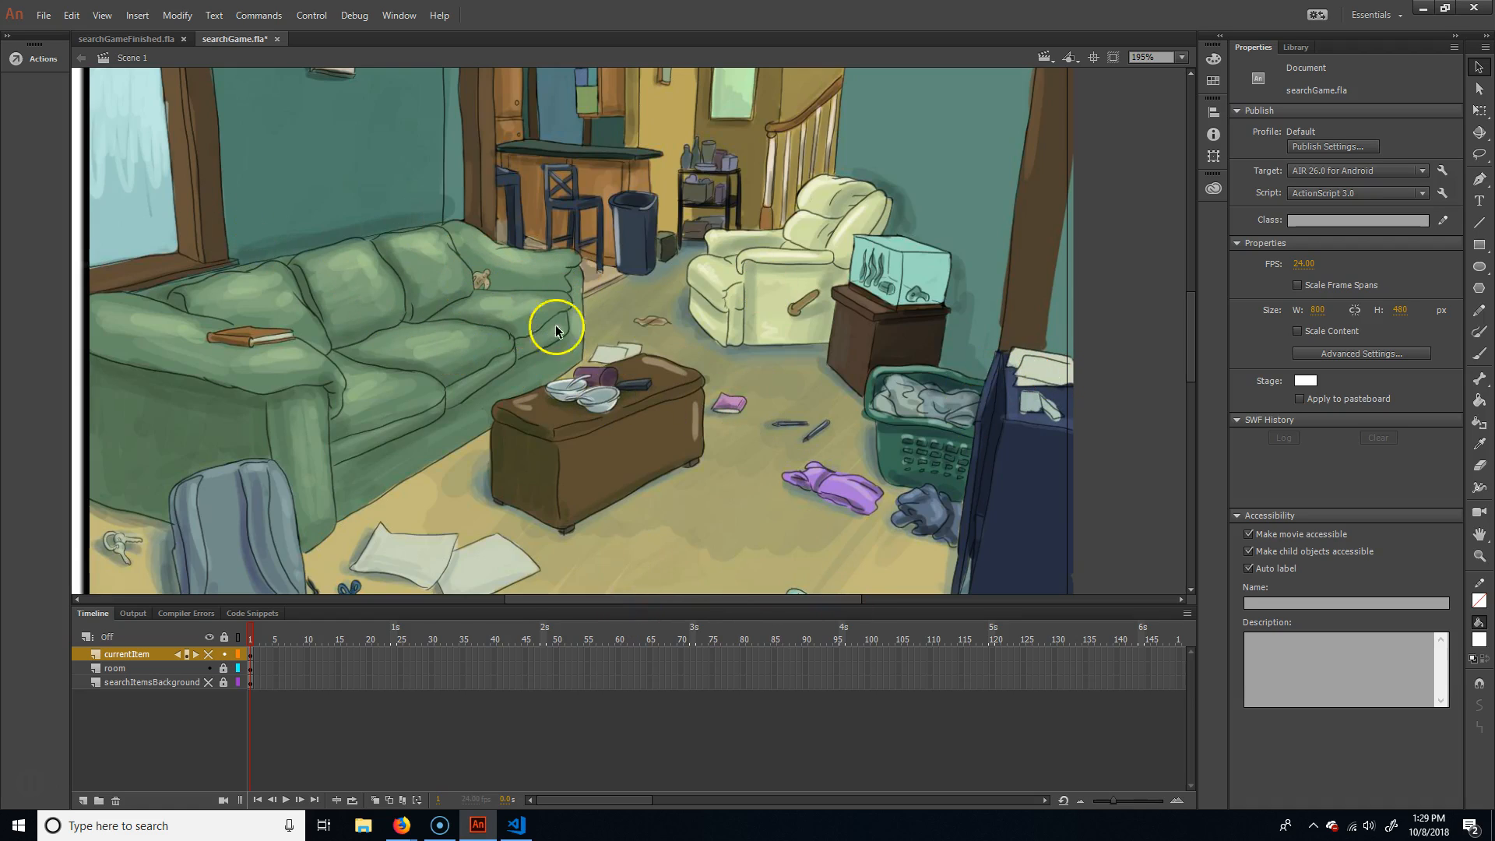
pyautogui.moveTo(138, 637)
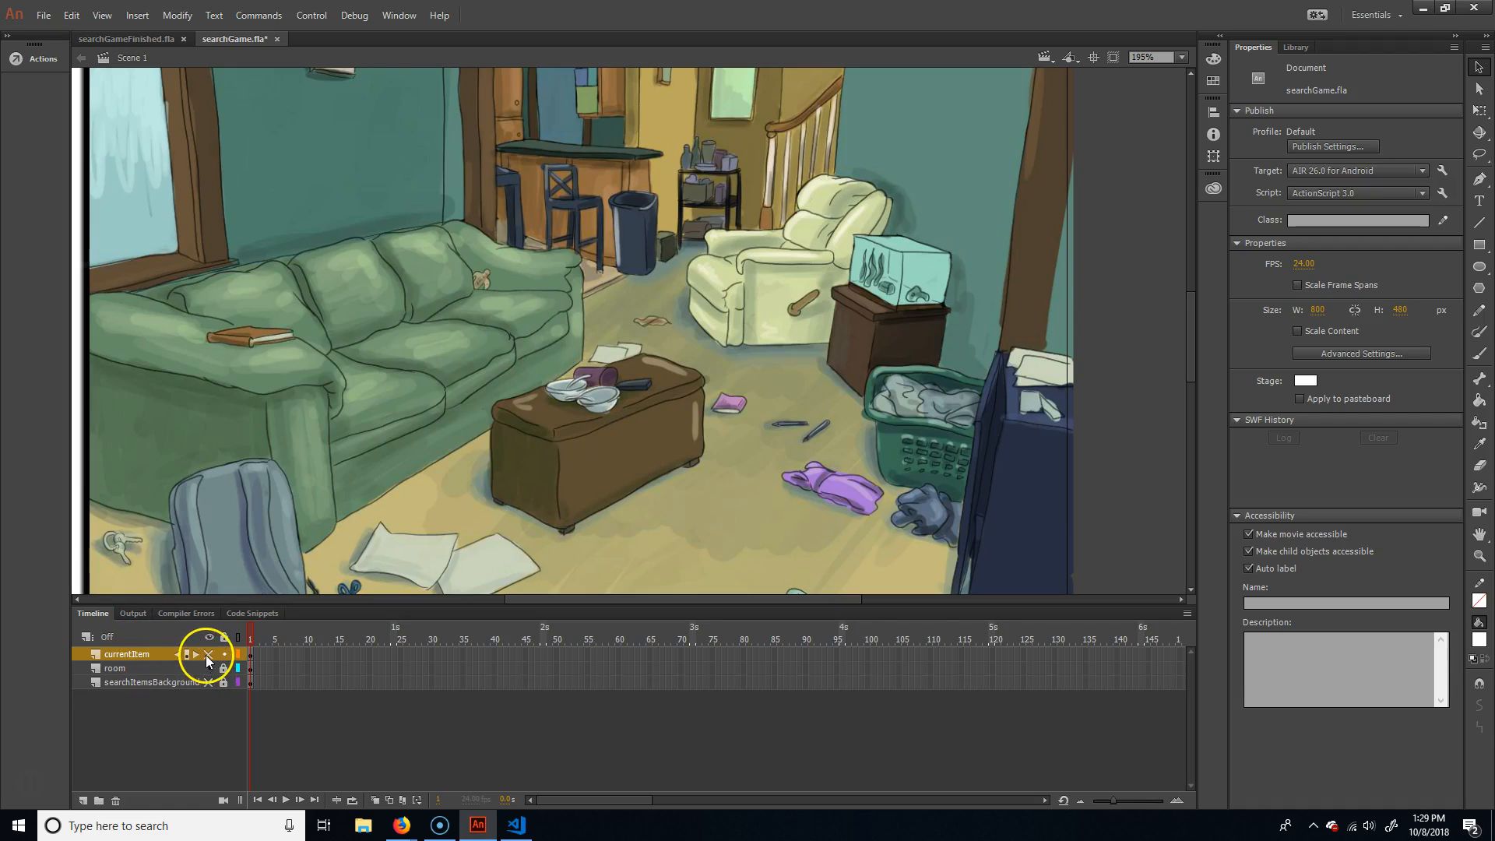
pyautogui.moveTo(211, 682)
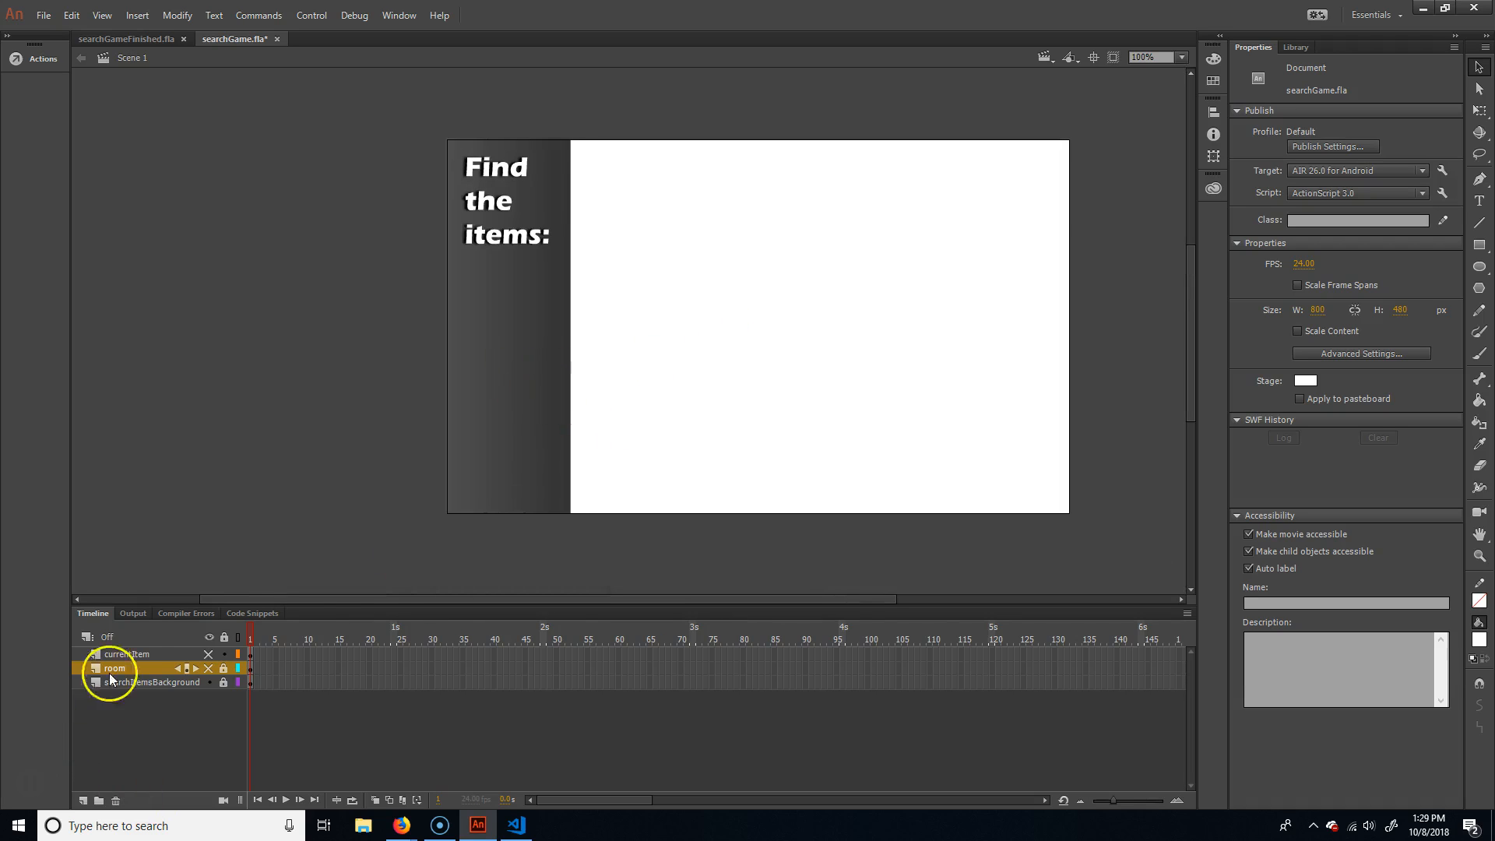
pyautogui.click(134, 682)
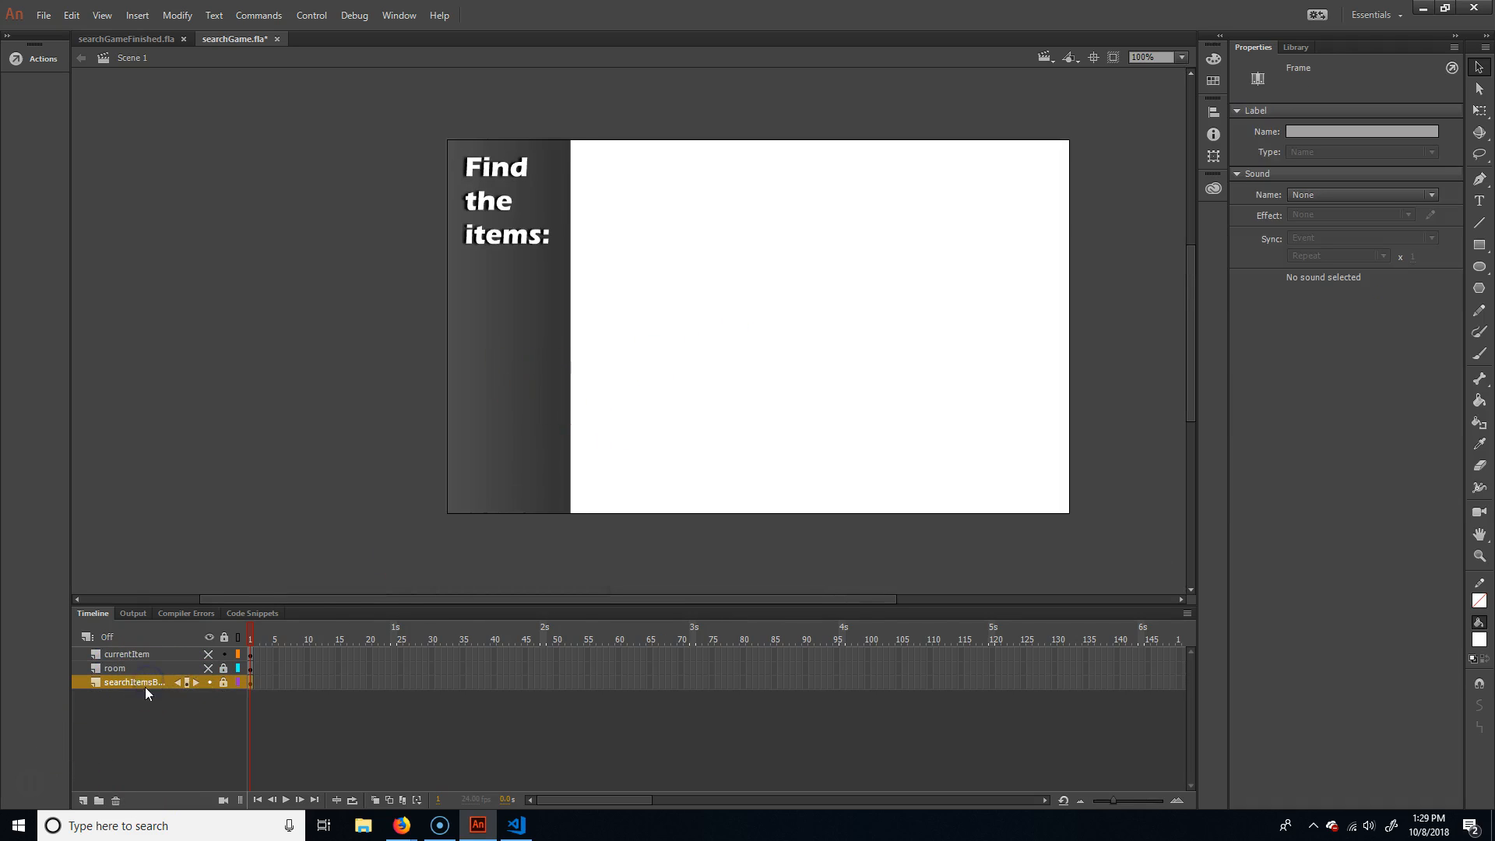
pyautogui.click(529, 105)
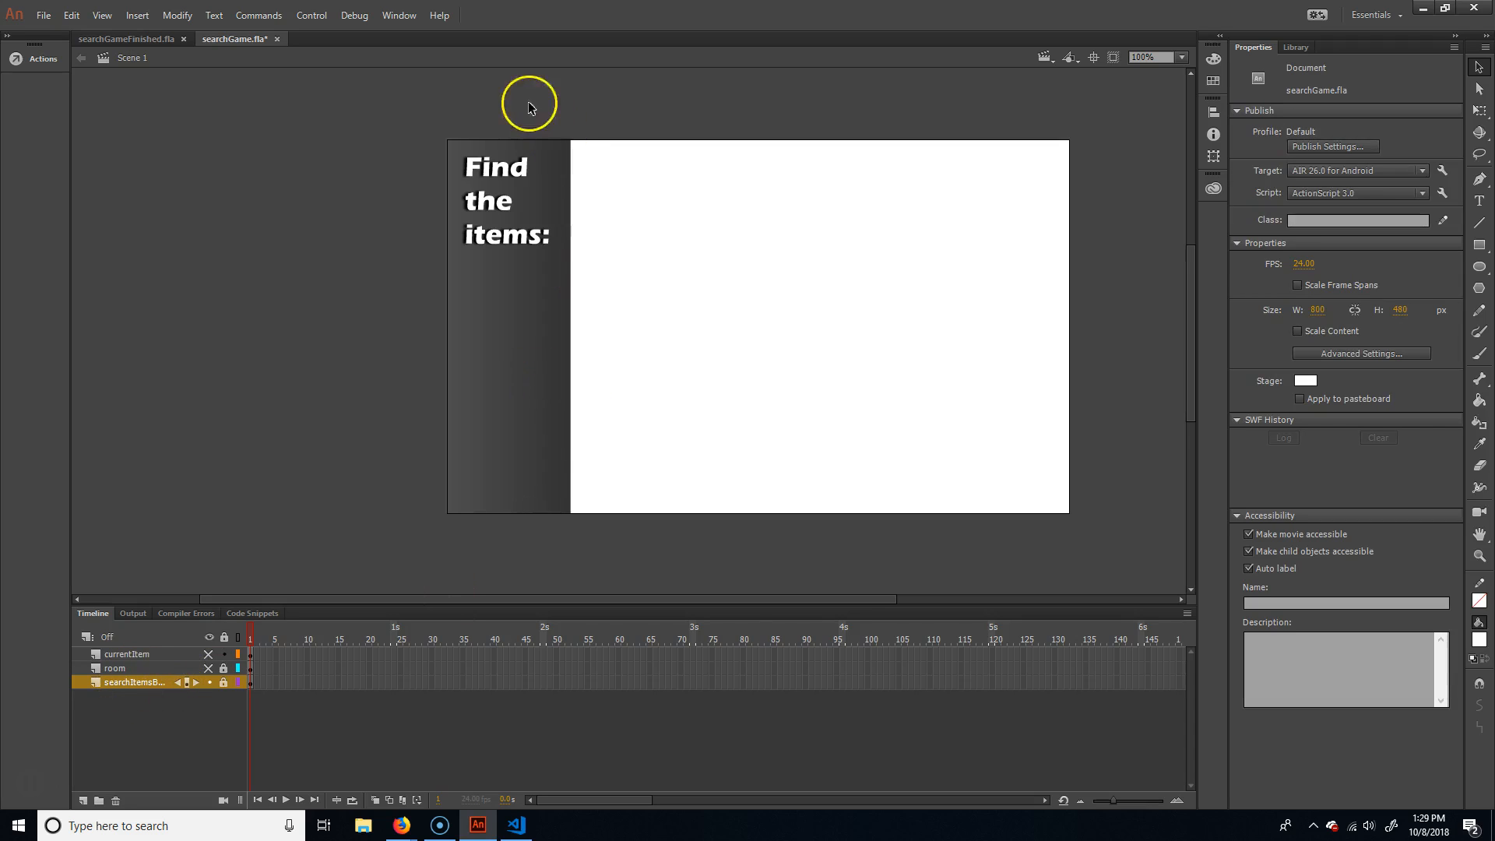
pyautogui.moveTo(586, 424)
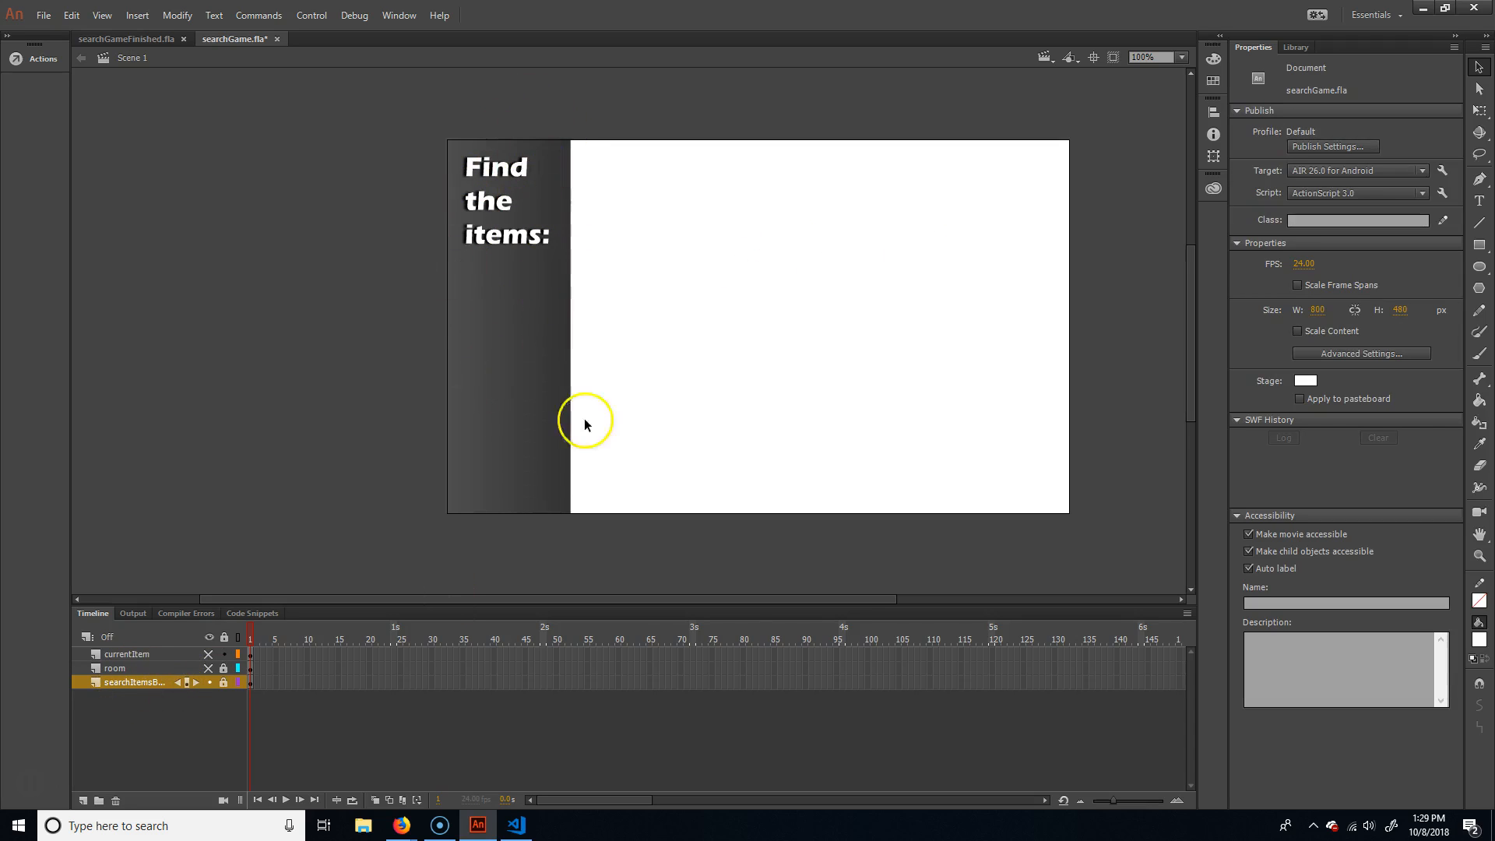
pyautogui.moveTo(504, 241)
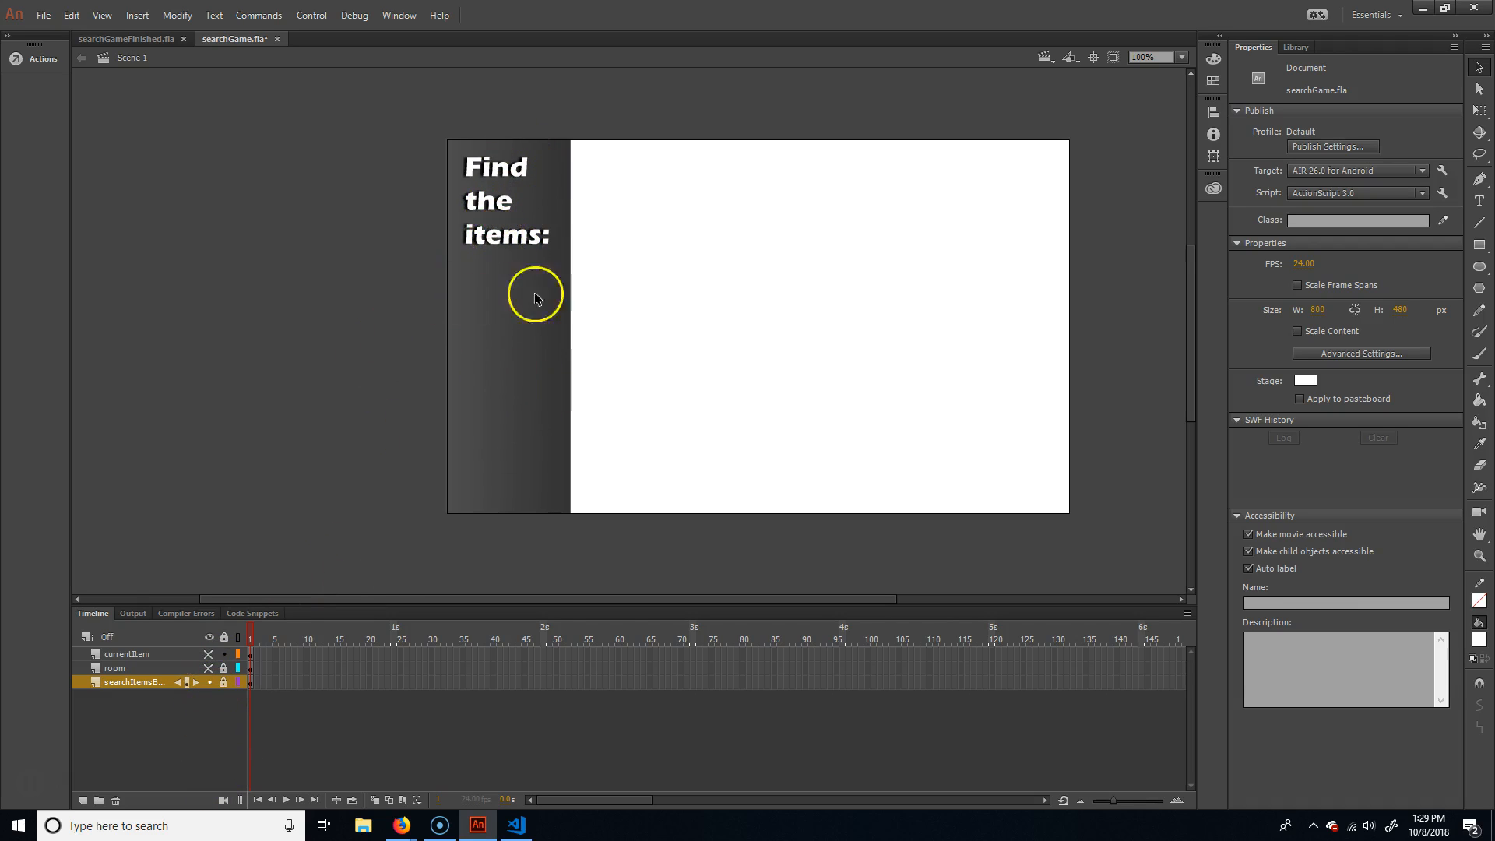
pyautogui.moveTo(479, 304)
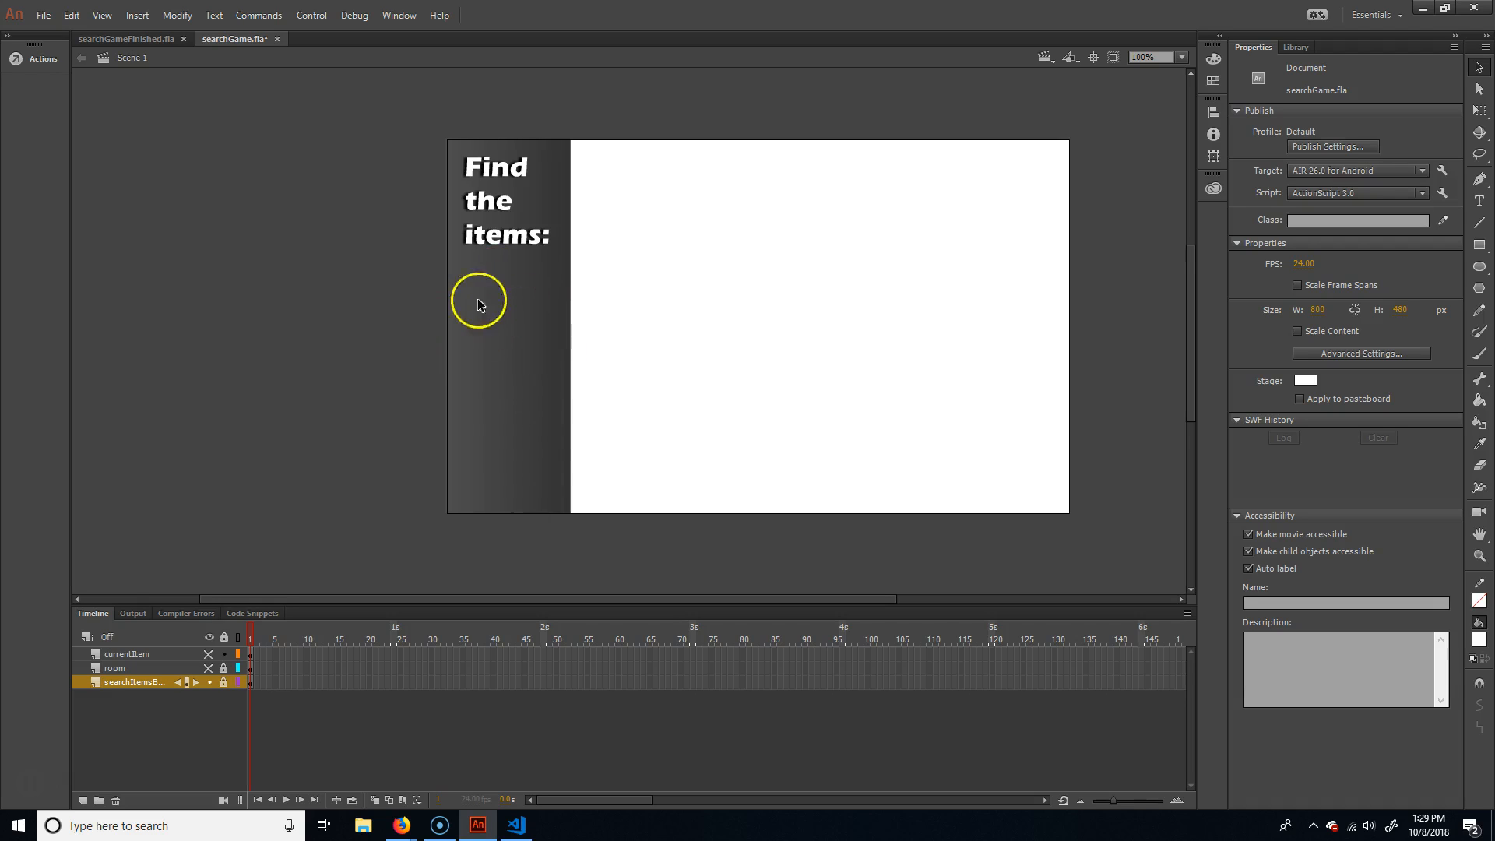
pyautogui.moveTo(448, 291)
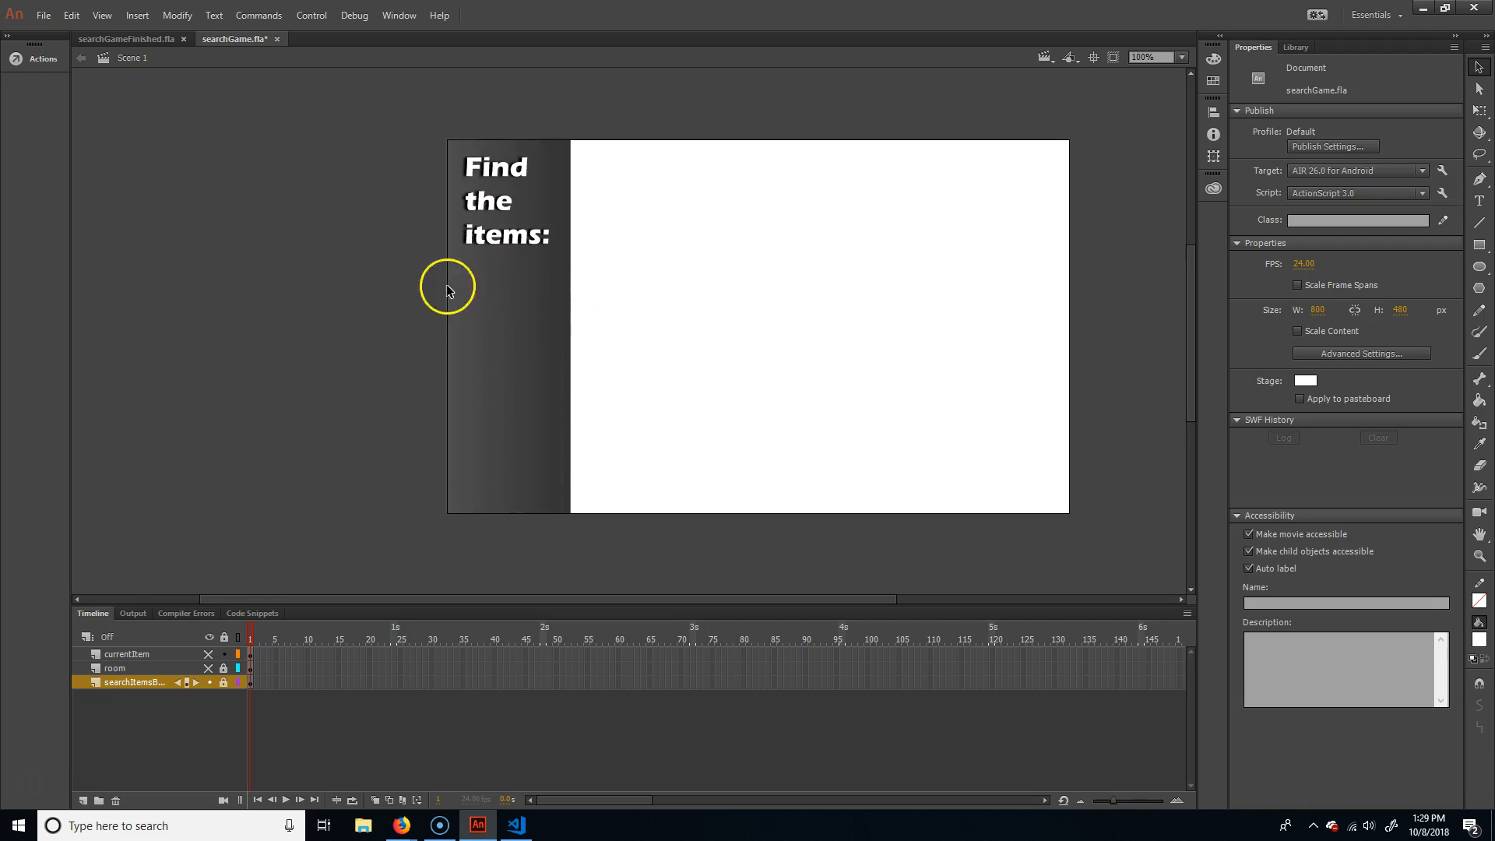
pyautogui.moveTo(513, 381)
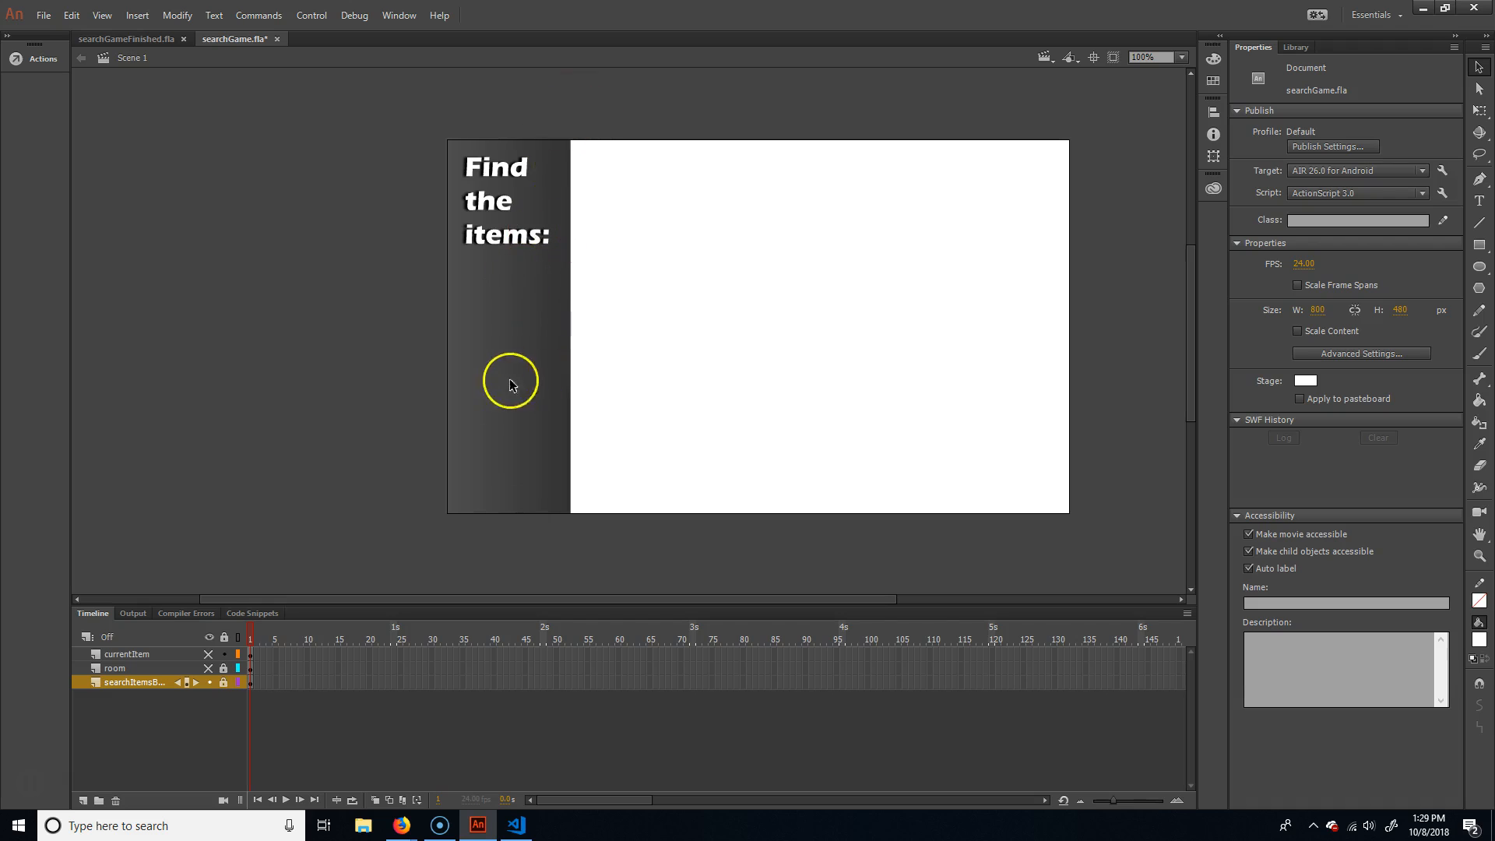
pyautogui.click(208, 684)
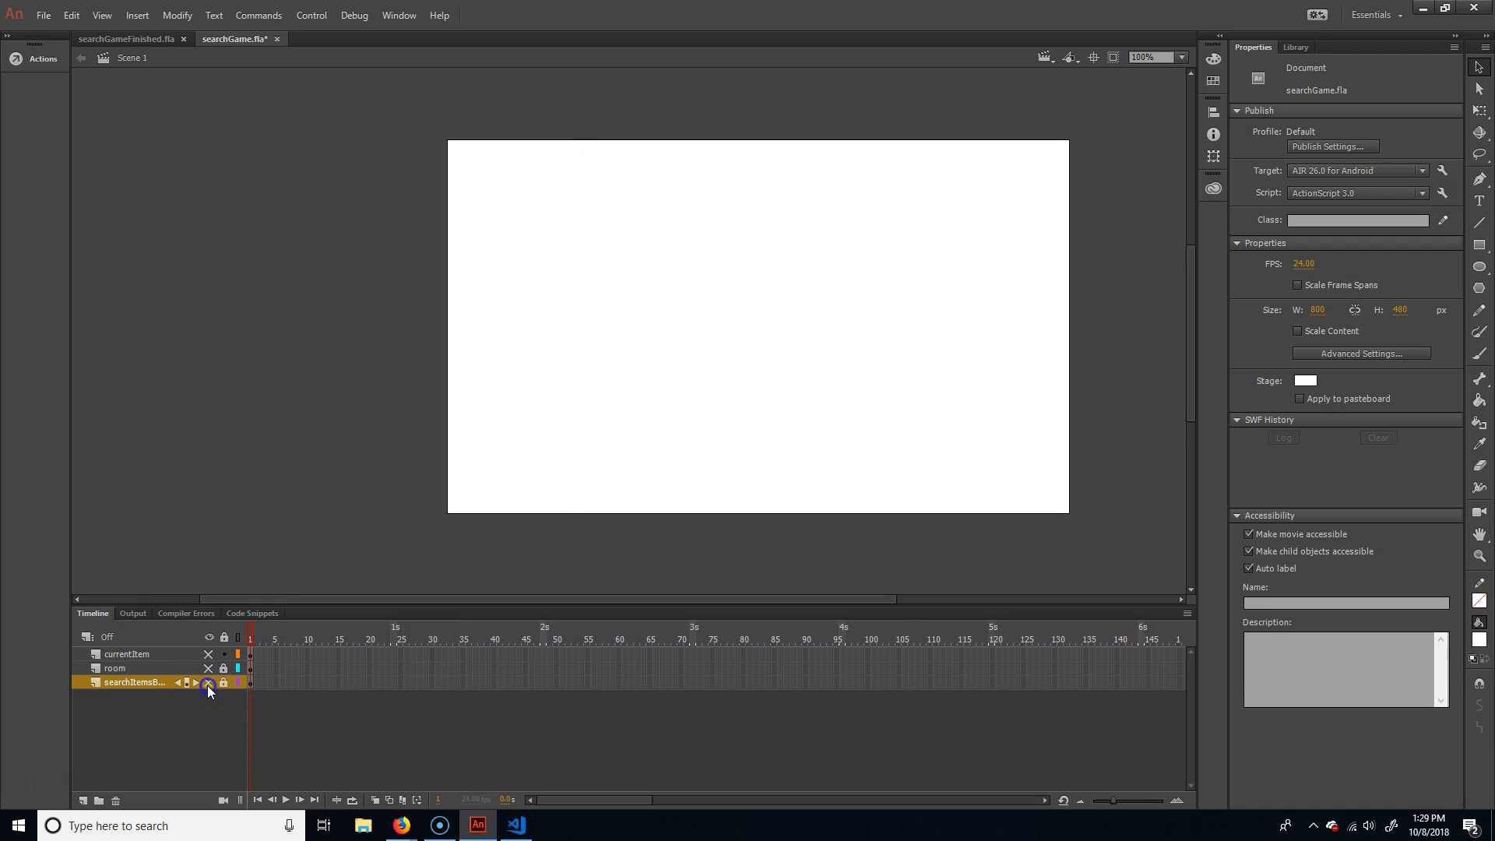
pyautogui.click(207, 682)
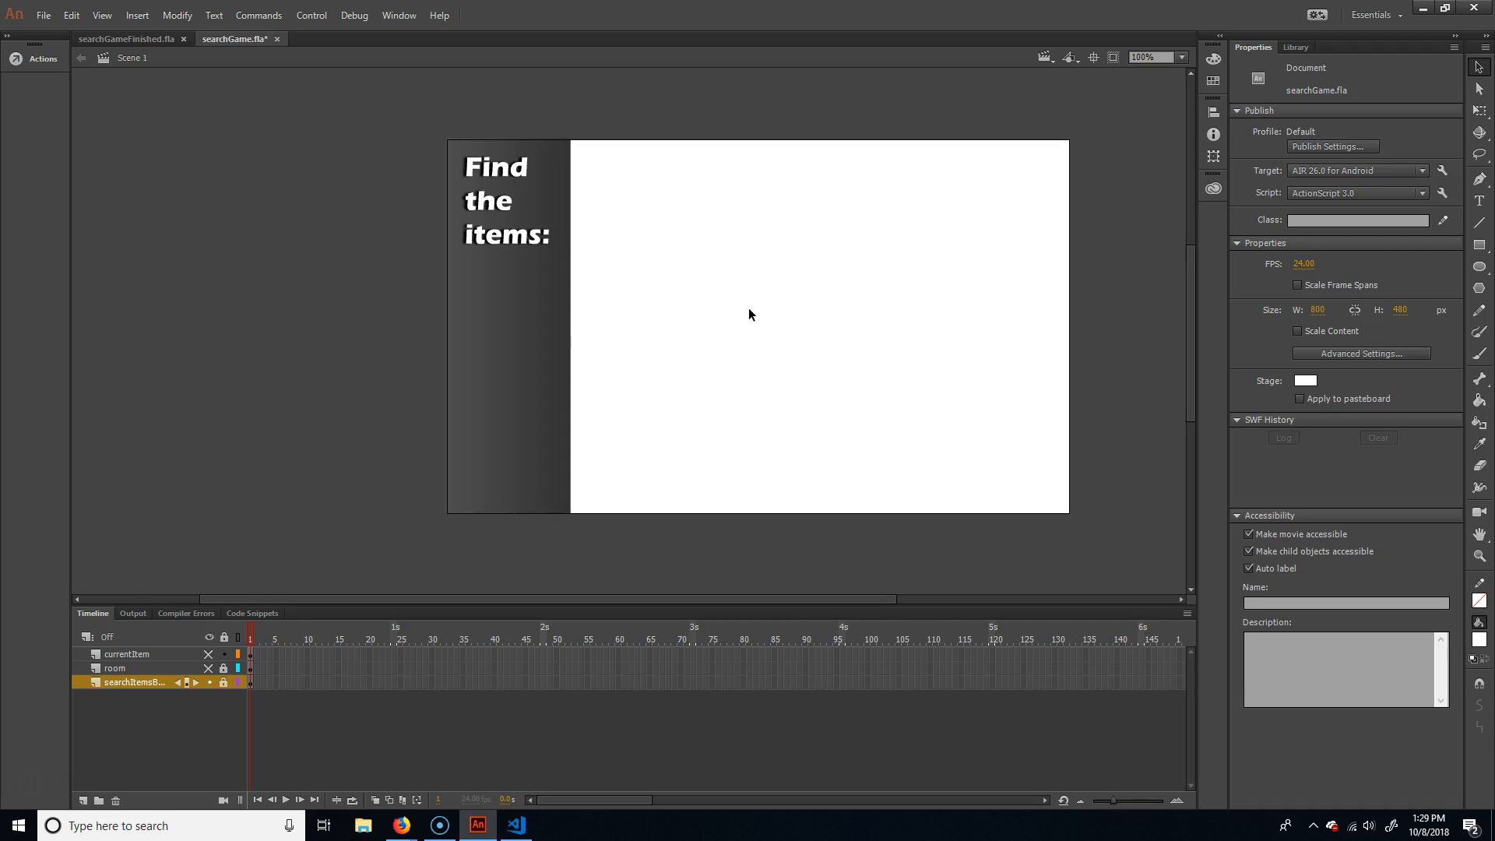
pyautogui.click(223, 683)
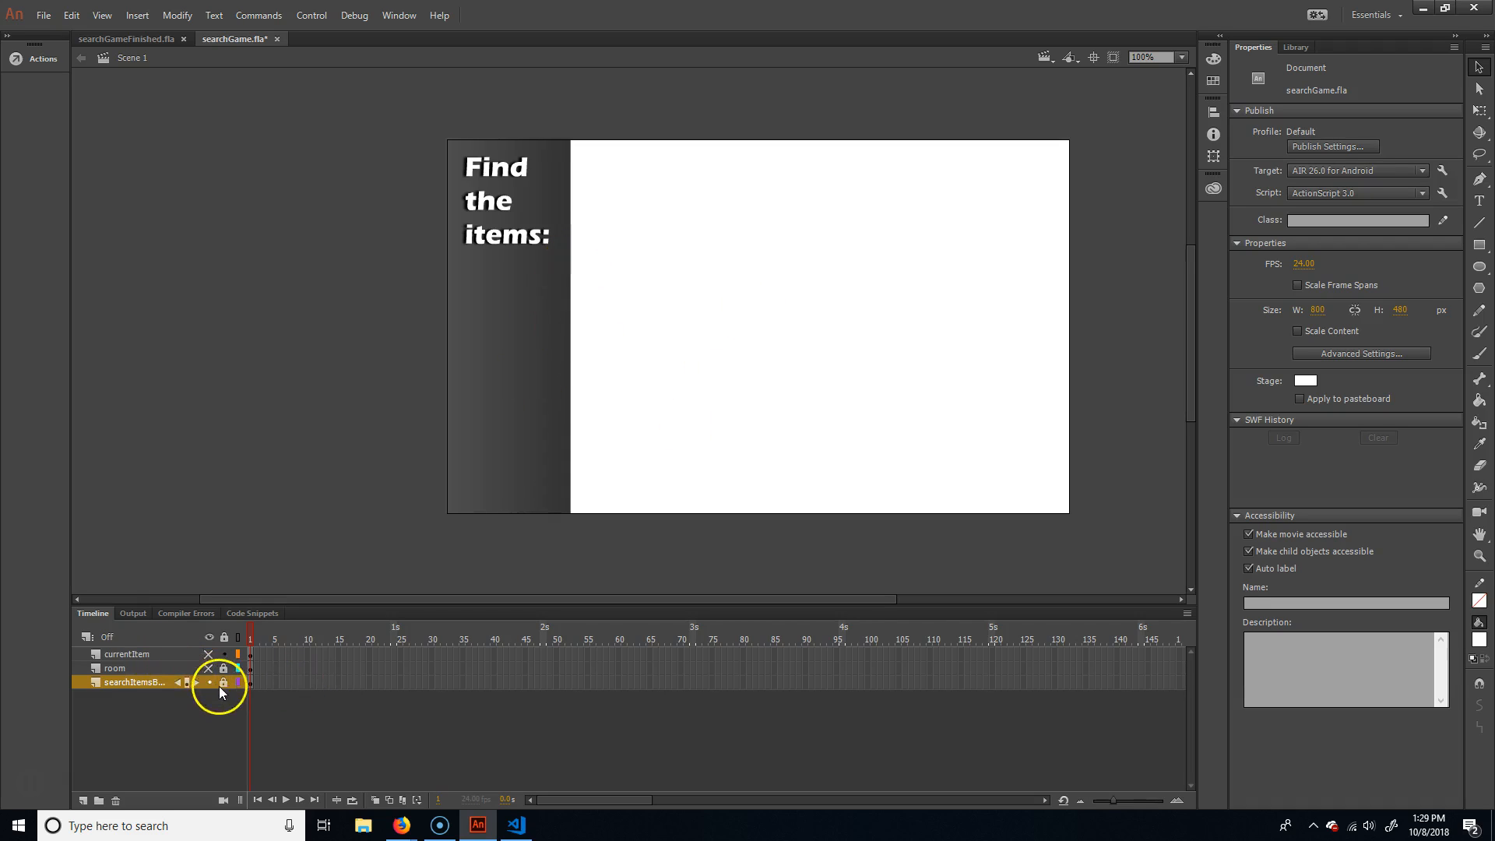
# Show the room and currentItem layers, then zoom in on the keys beside the backpack.
pyautogui.click(114, 668)
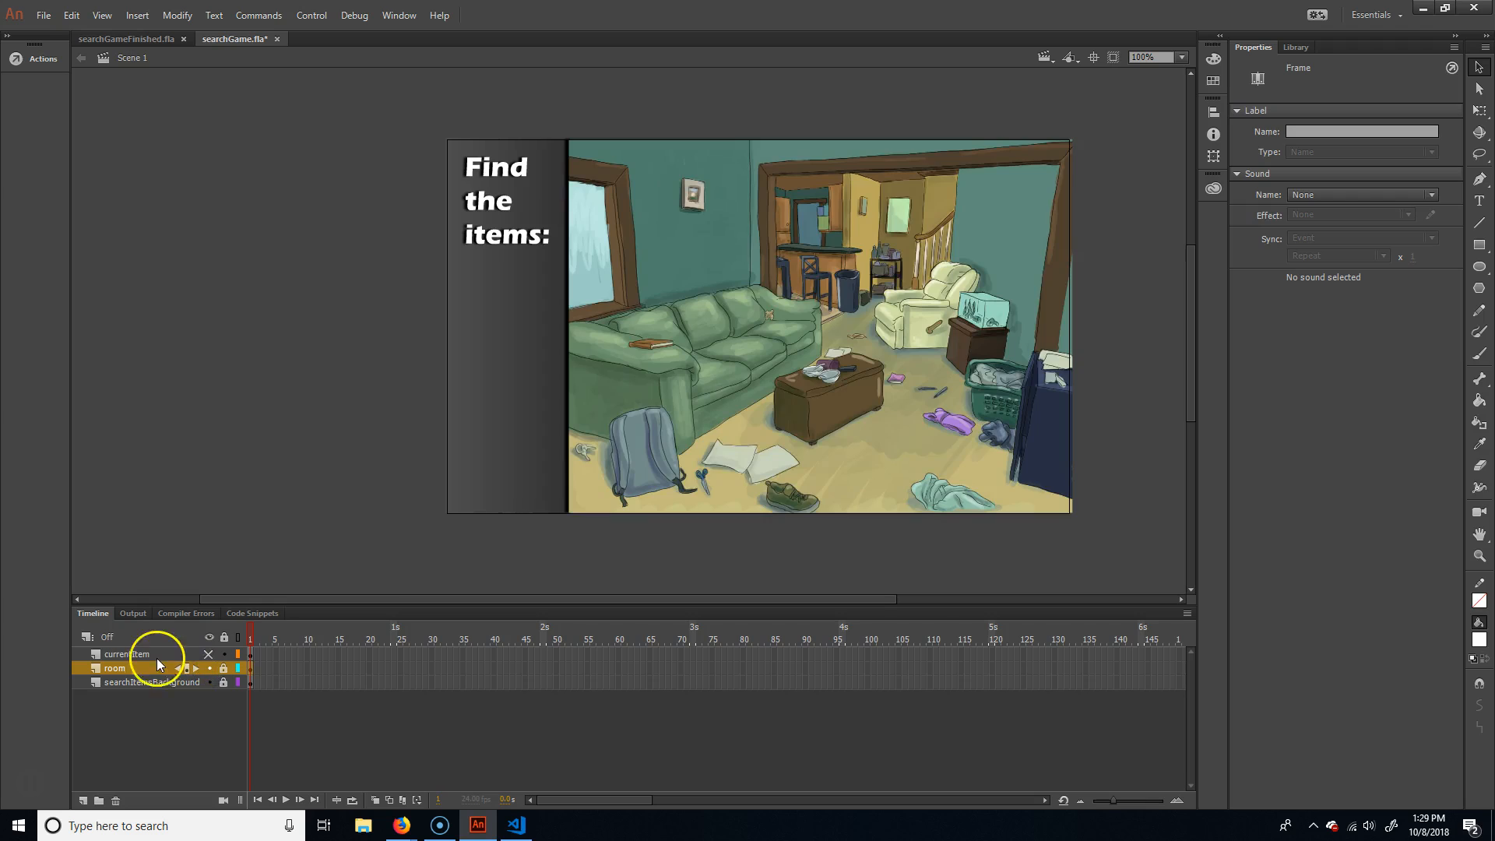
pyautogui.click(126, 654)
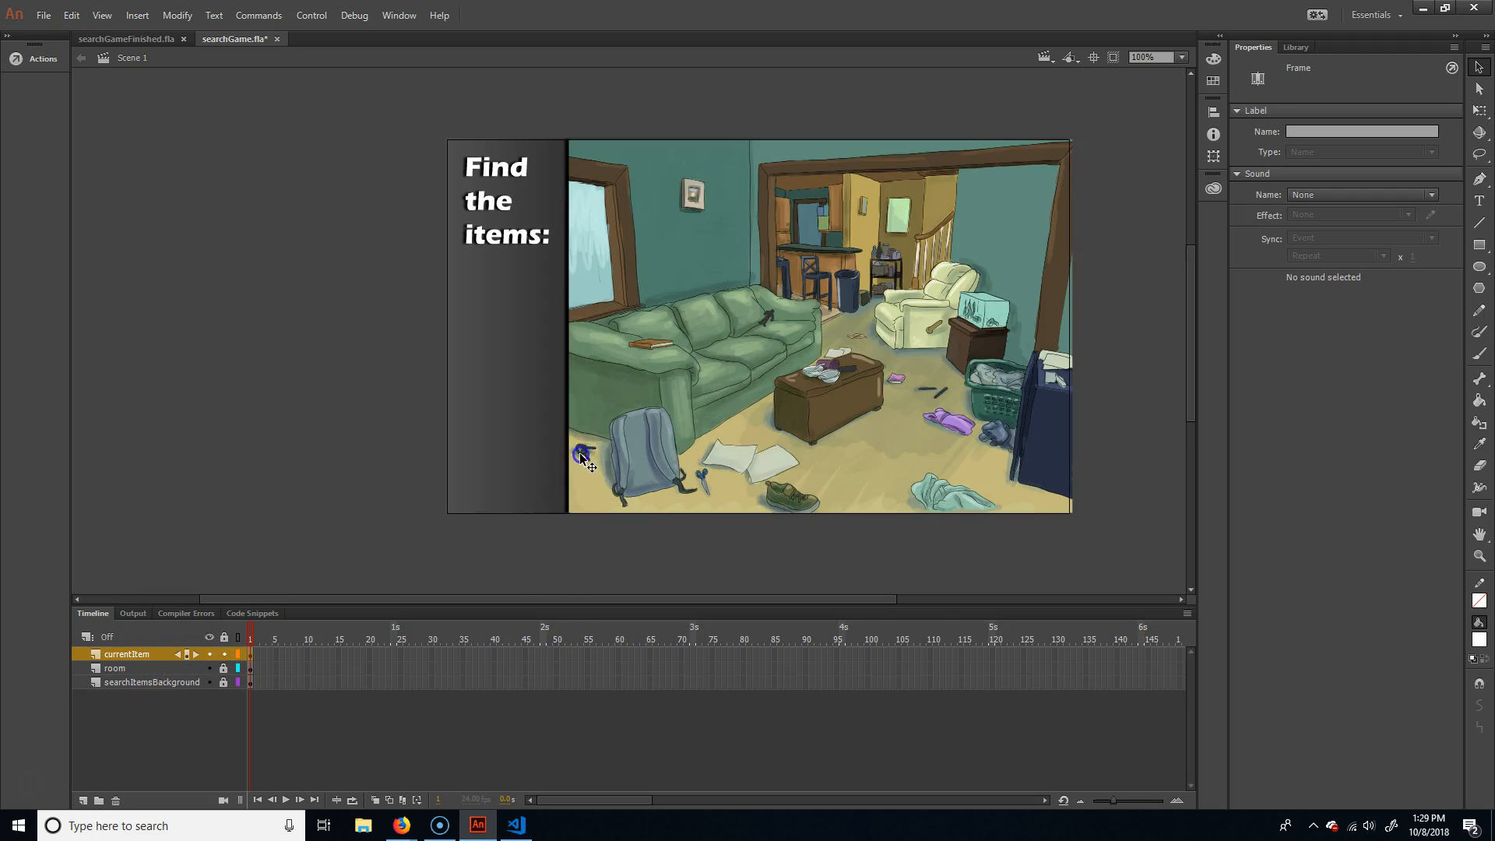
pyautogui.click(581, 453)
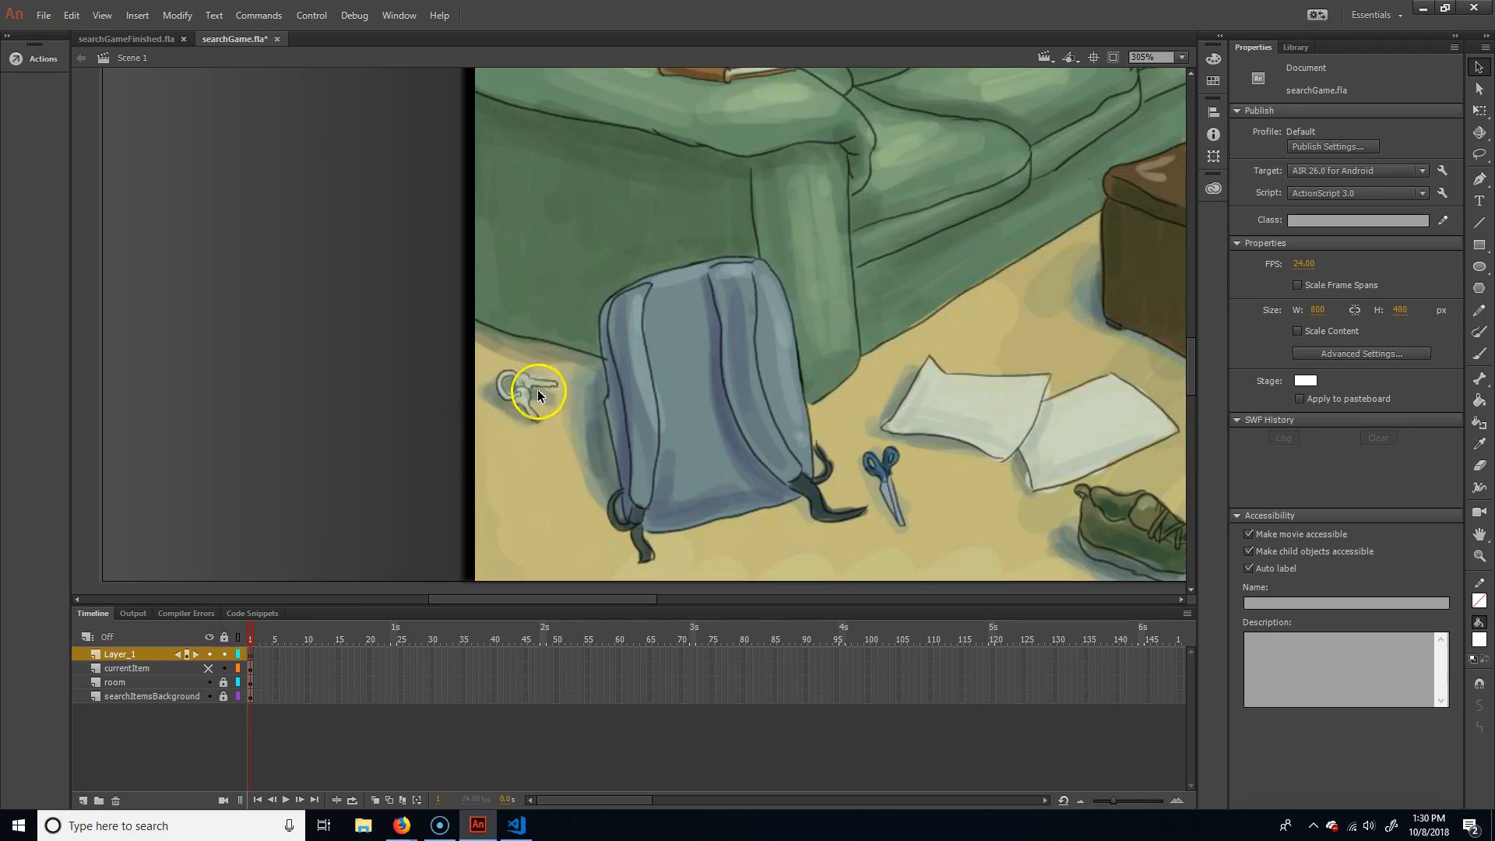
pyautogui.moveTo(540, 432)
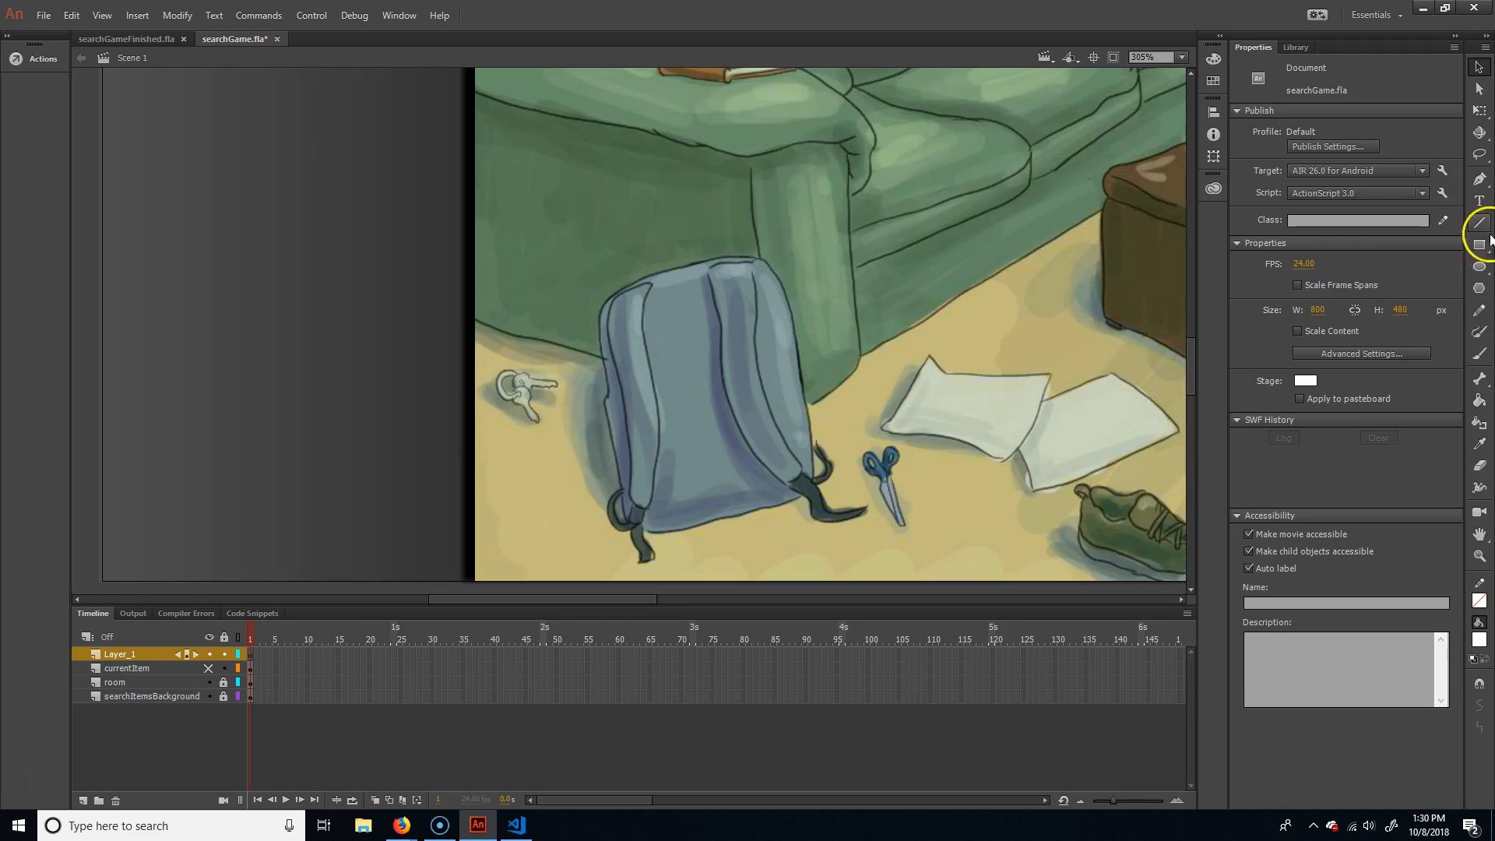
# Paint a black brush silhouette over the keys on Layer_1.
pyautogui.click(1479, 355)
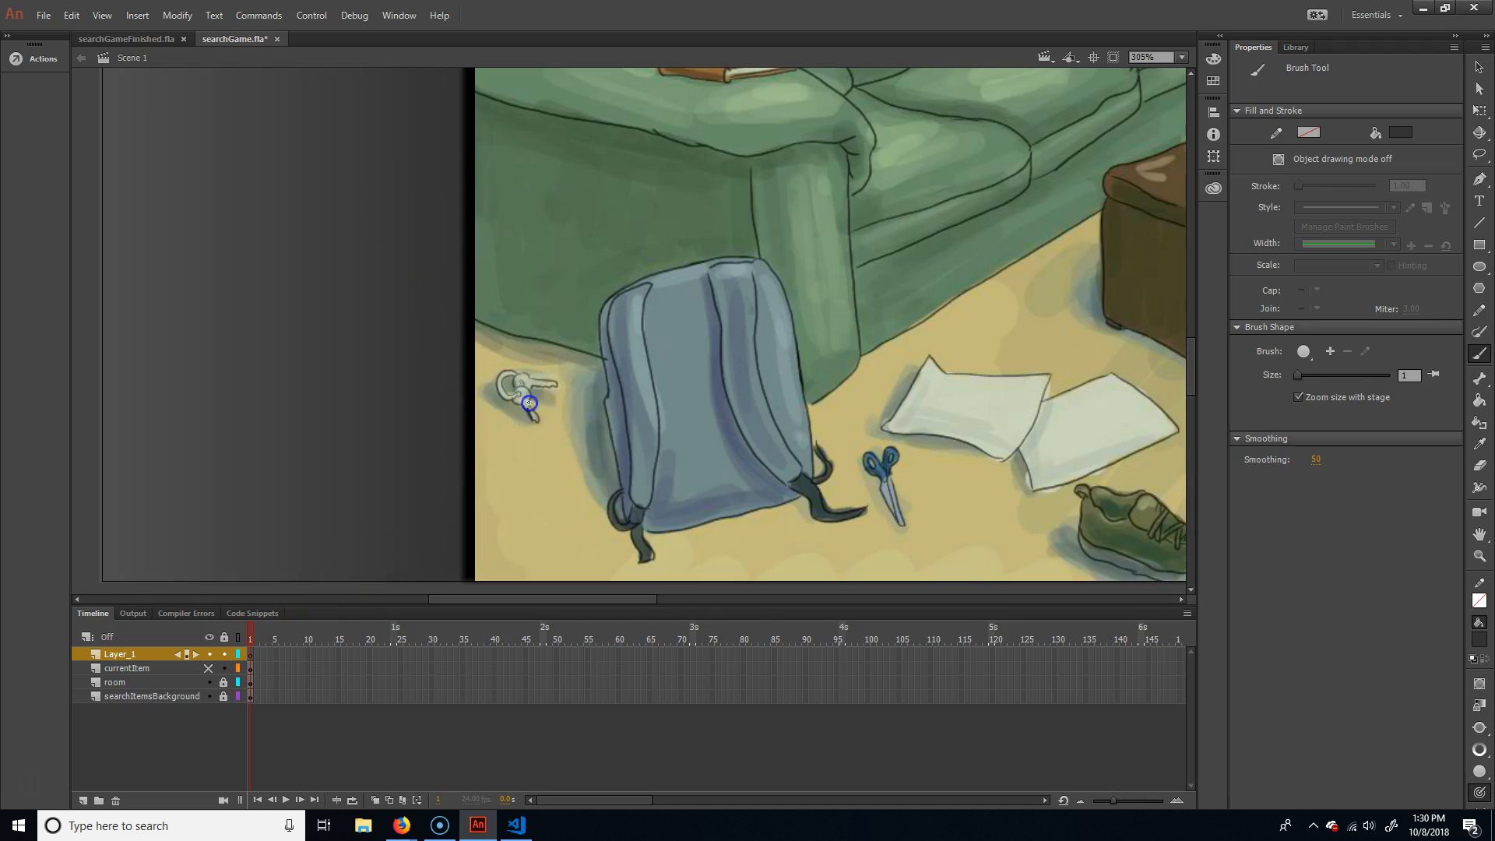
pyautogui.moveTo(529, 416)
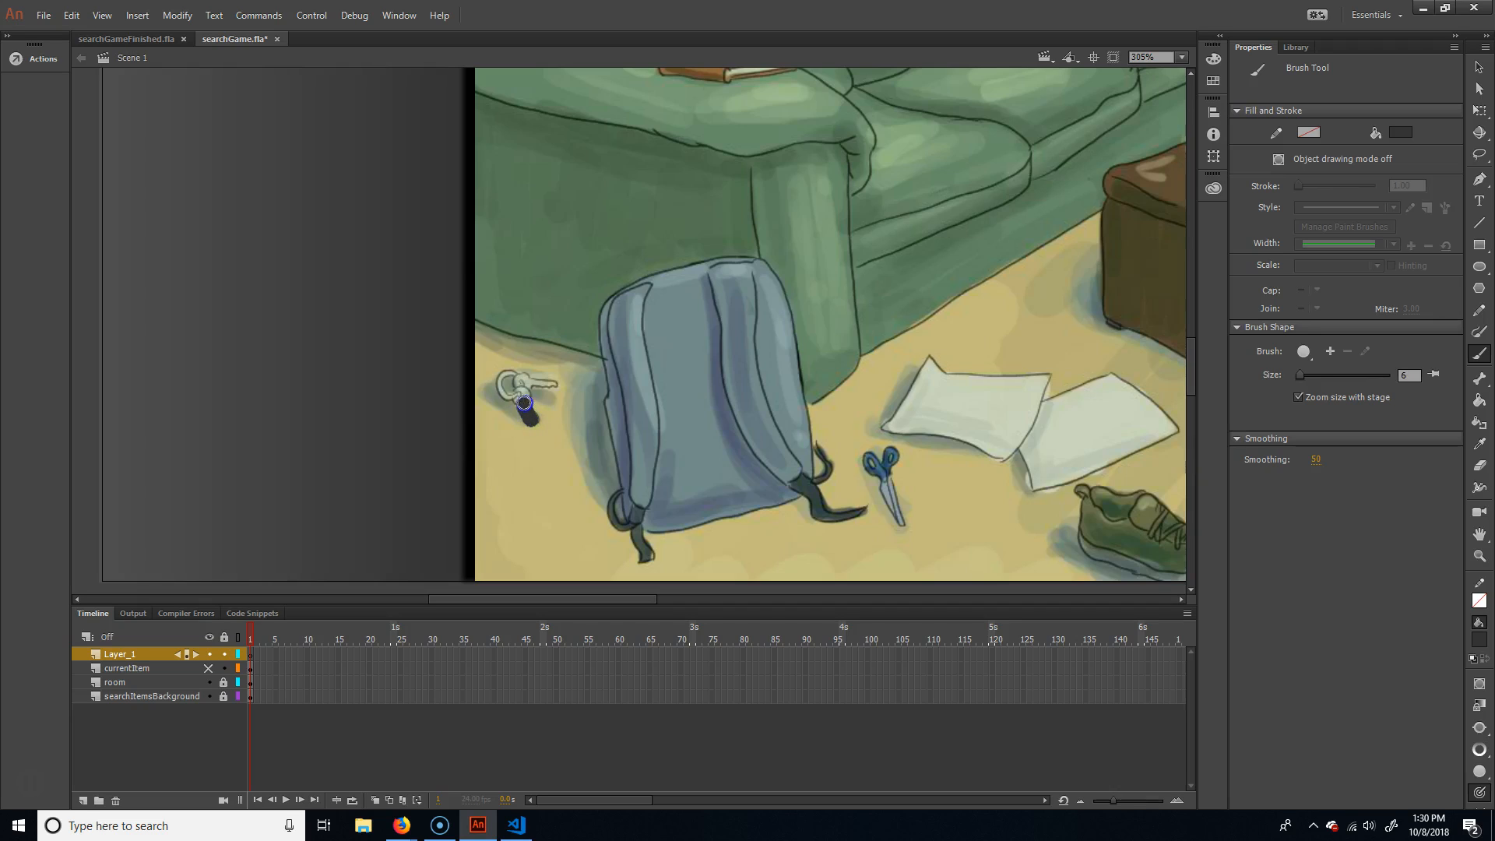
pyautogui.moveTo(554, 385)
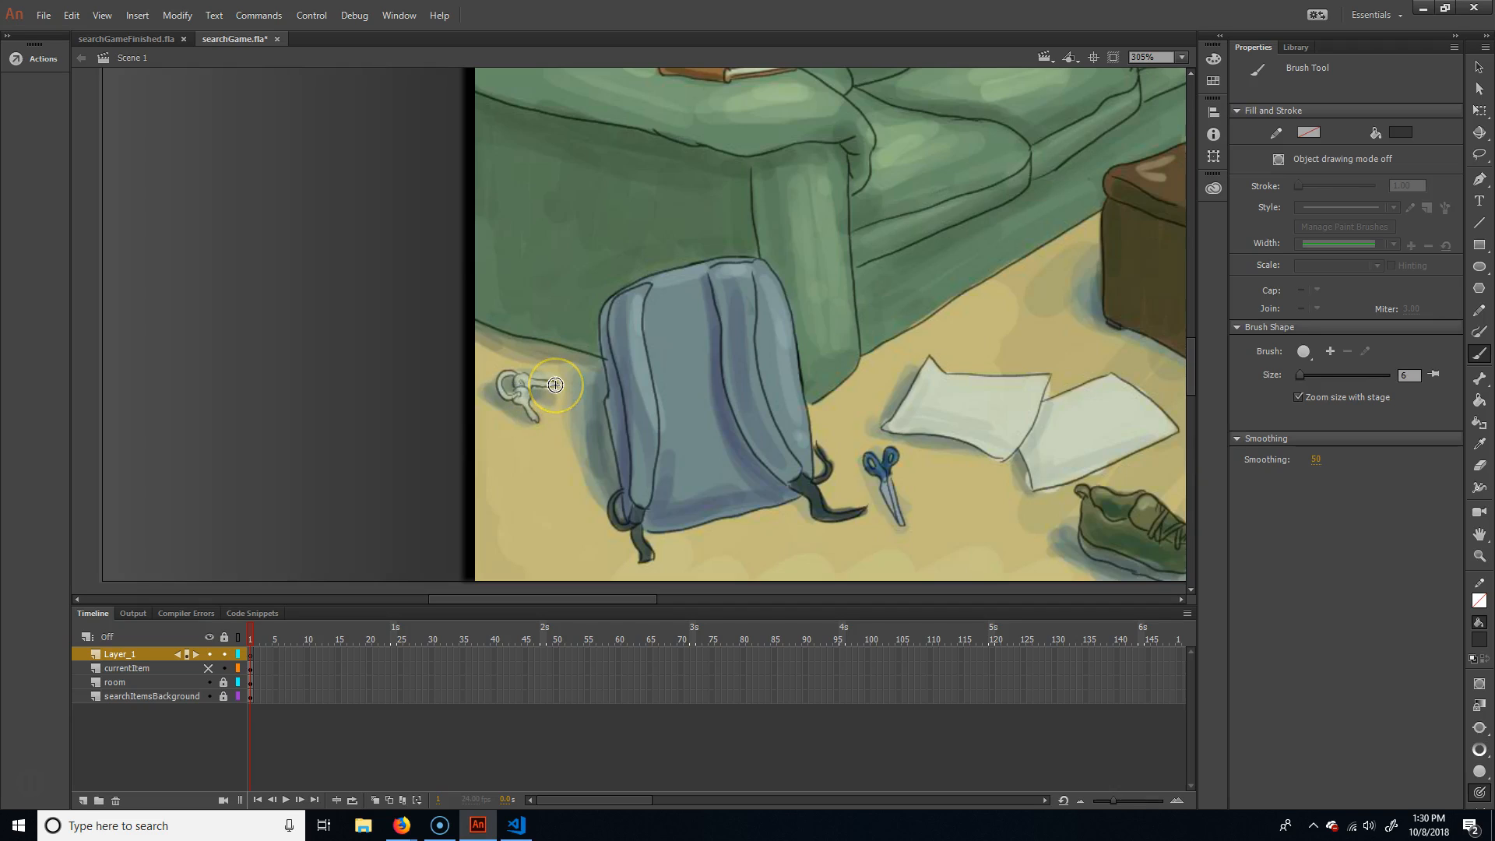
pyautogui.moveTo(534, 421)
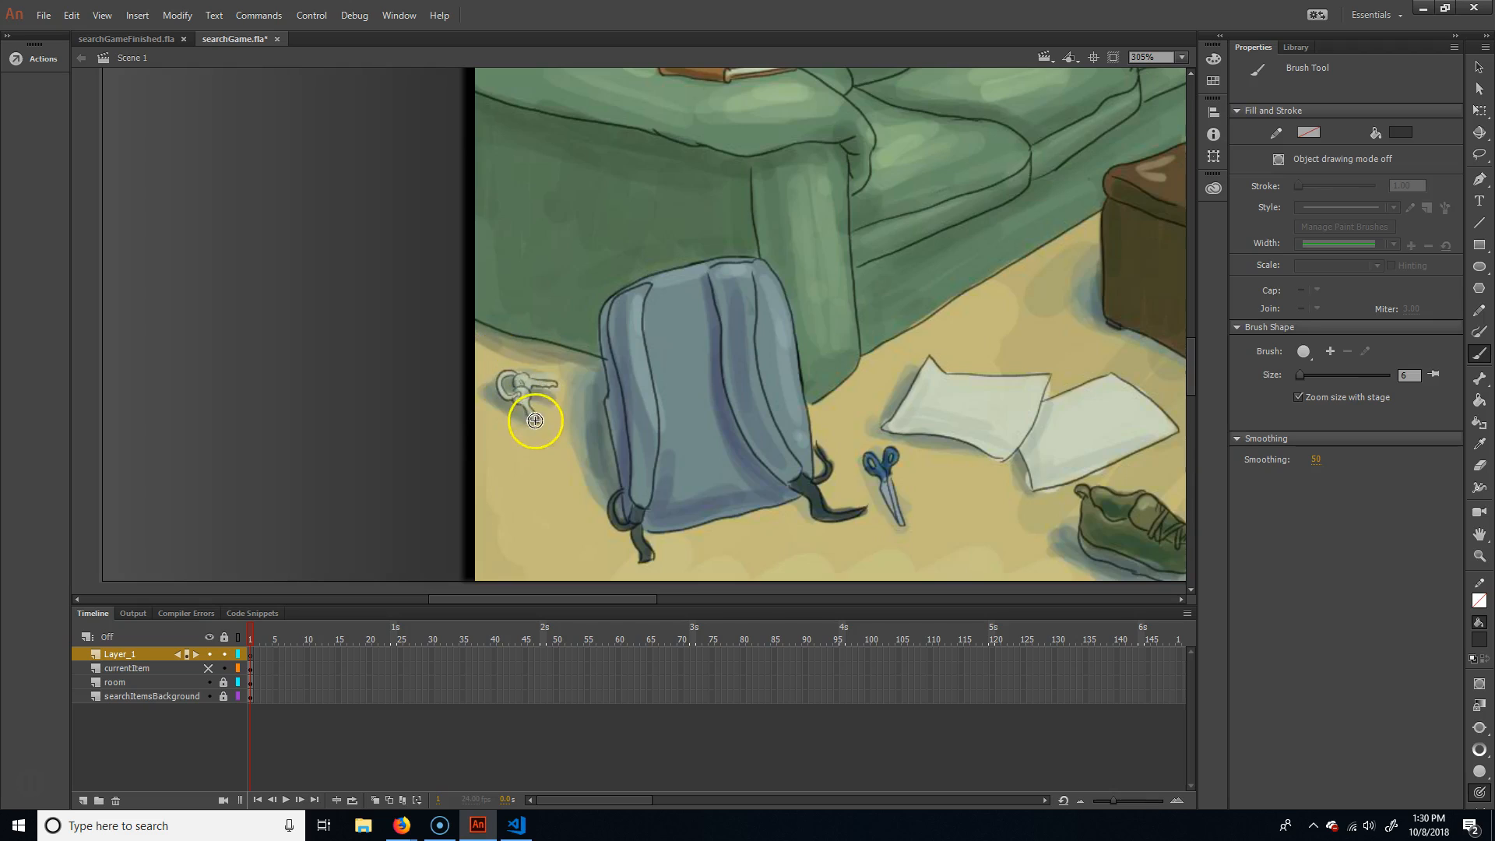
pyautogui.click(534, 420)
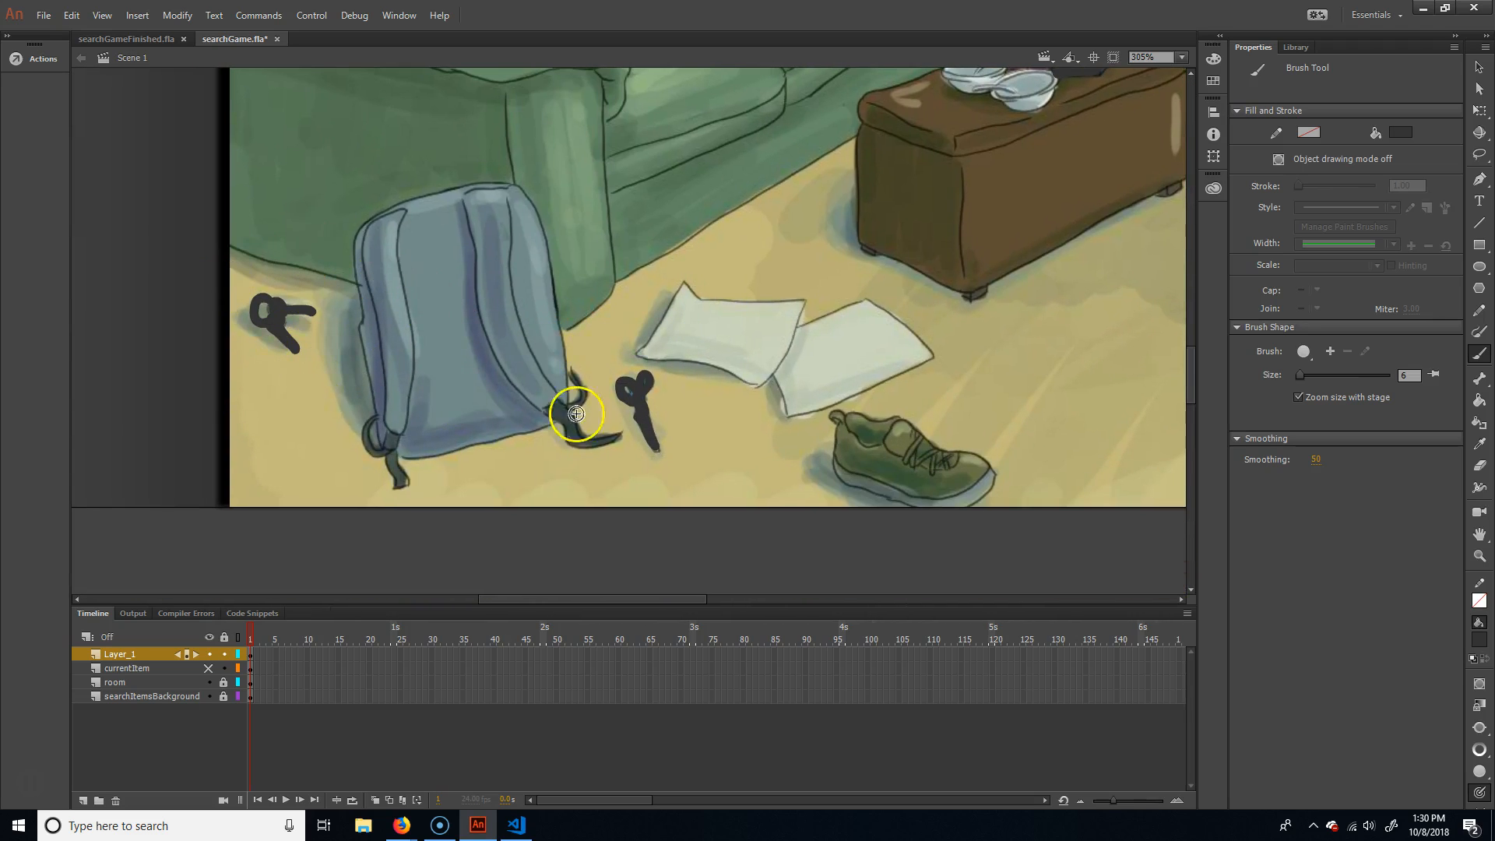
pyautogui.moveTo(238, 327)
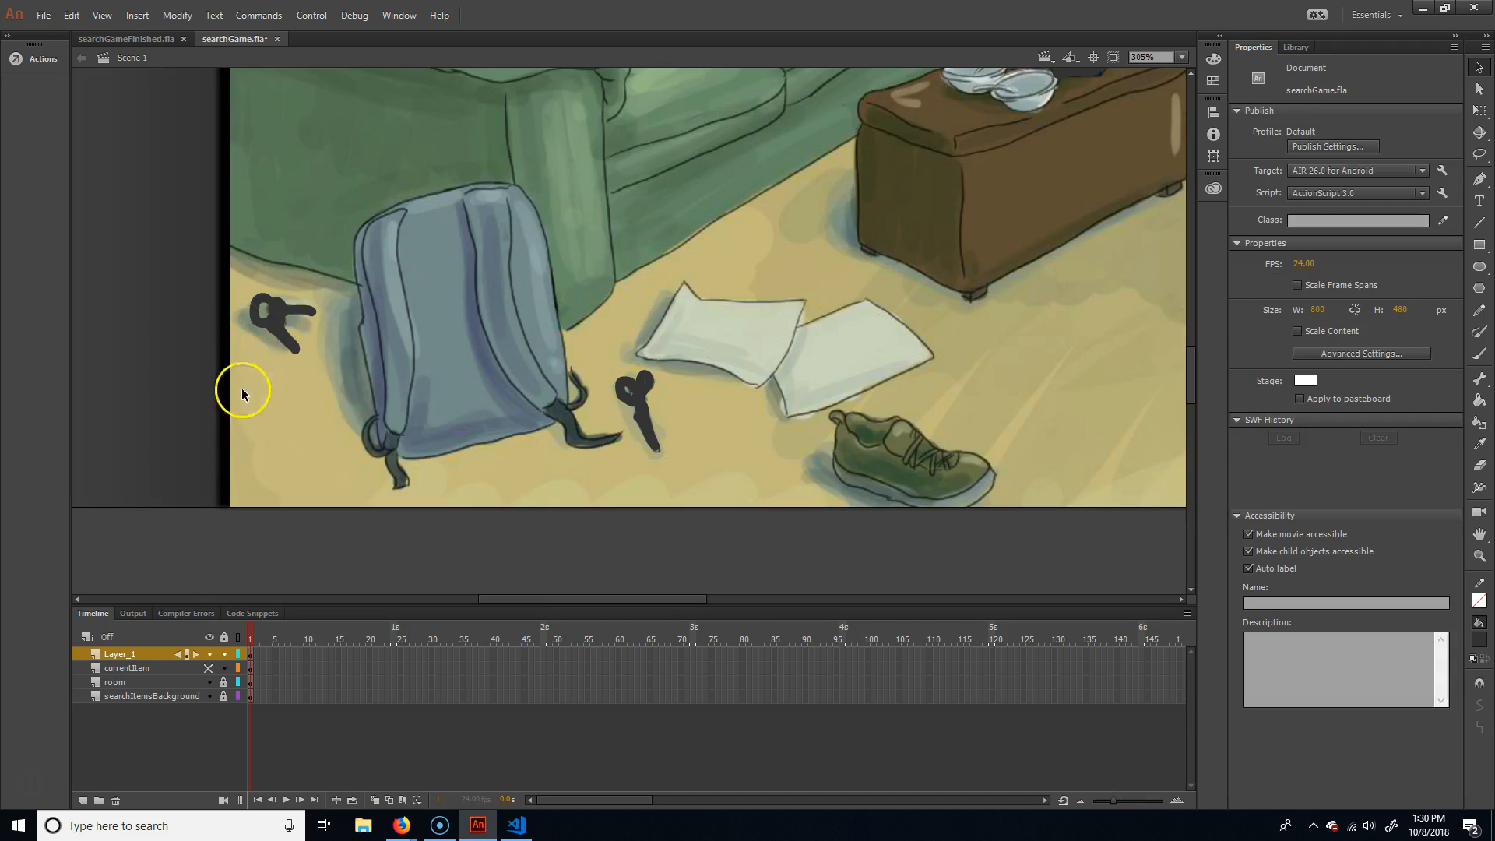
# Convert the painted keys silhouette into a Button symbol.
pyautogui.click(282, 324)
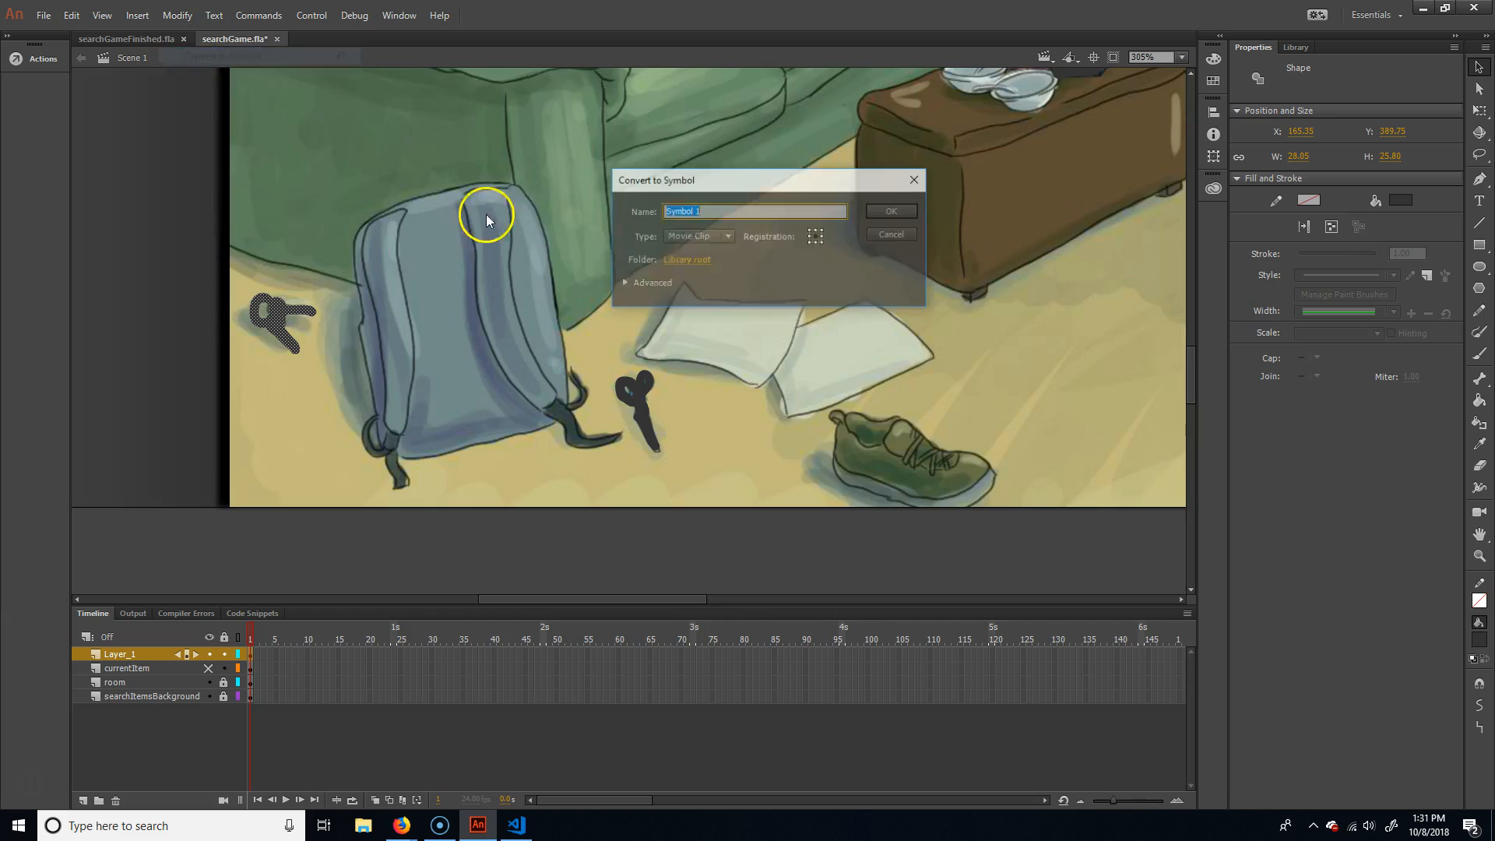
pyautogui.click(726, 235)
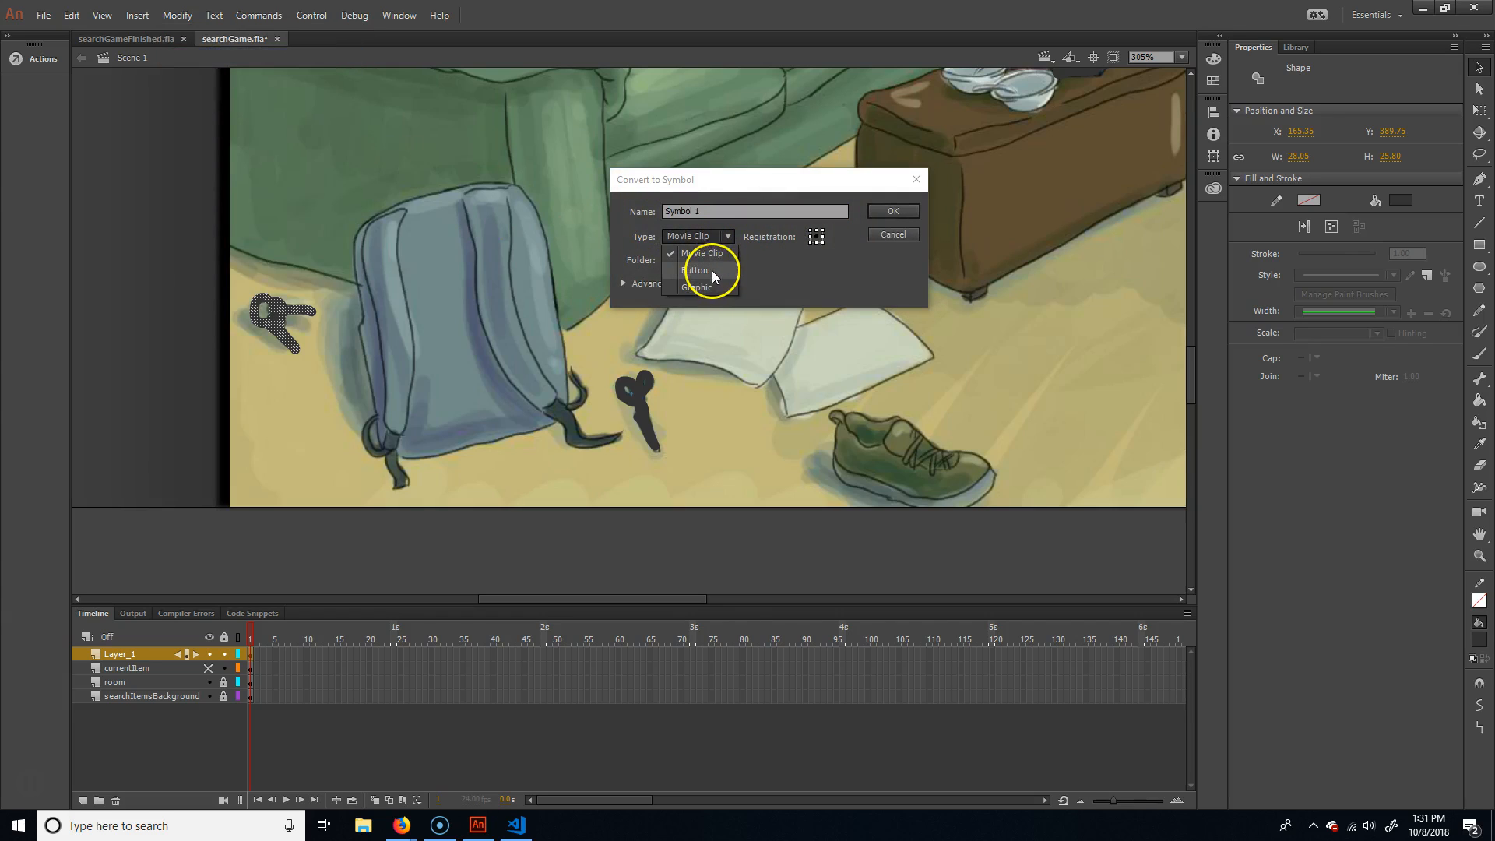
pyautogui.moveTo(277, 313)
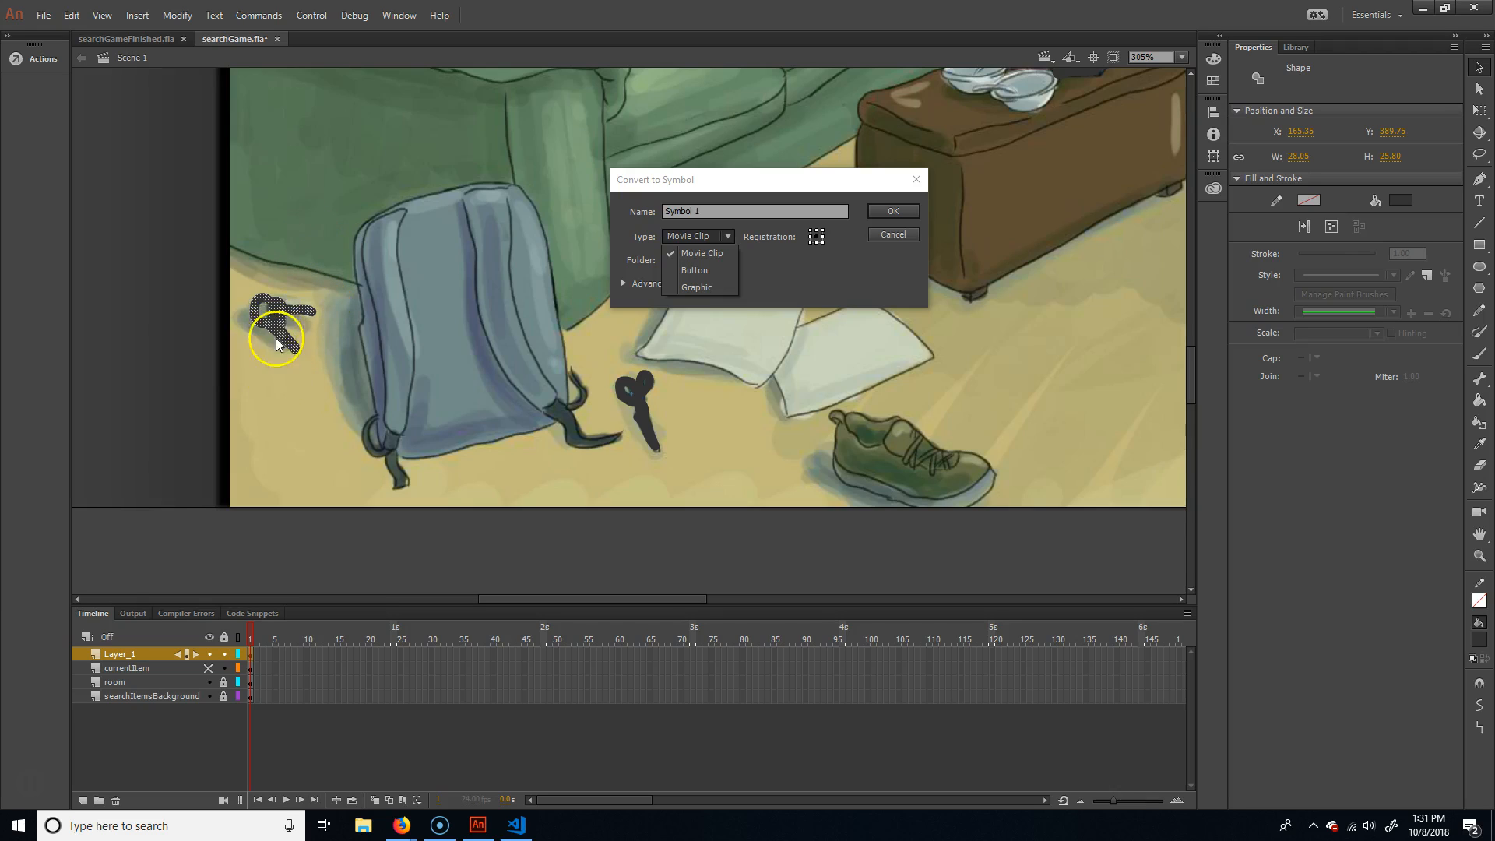
pyautogui.moveTo(702, 252)
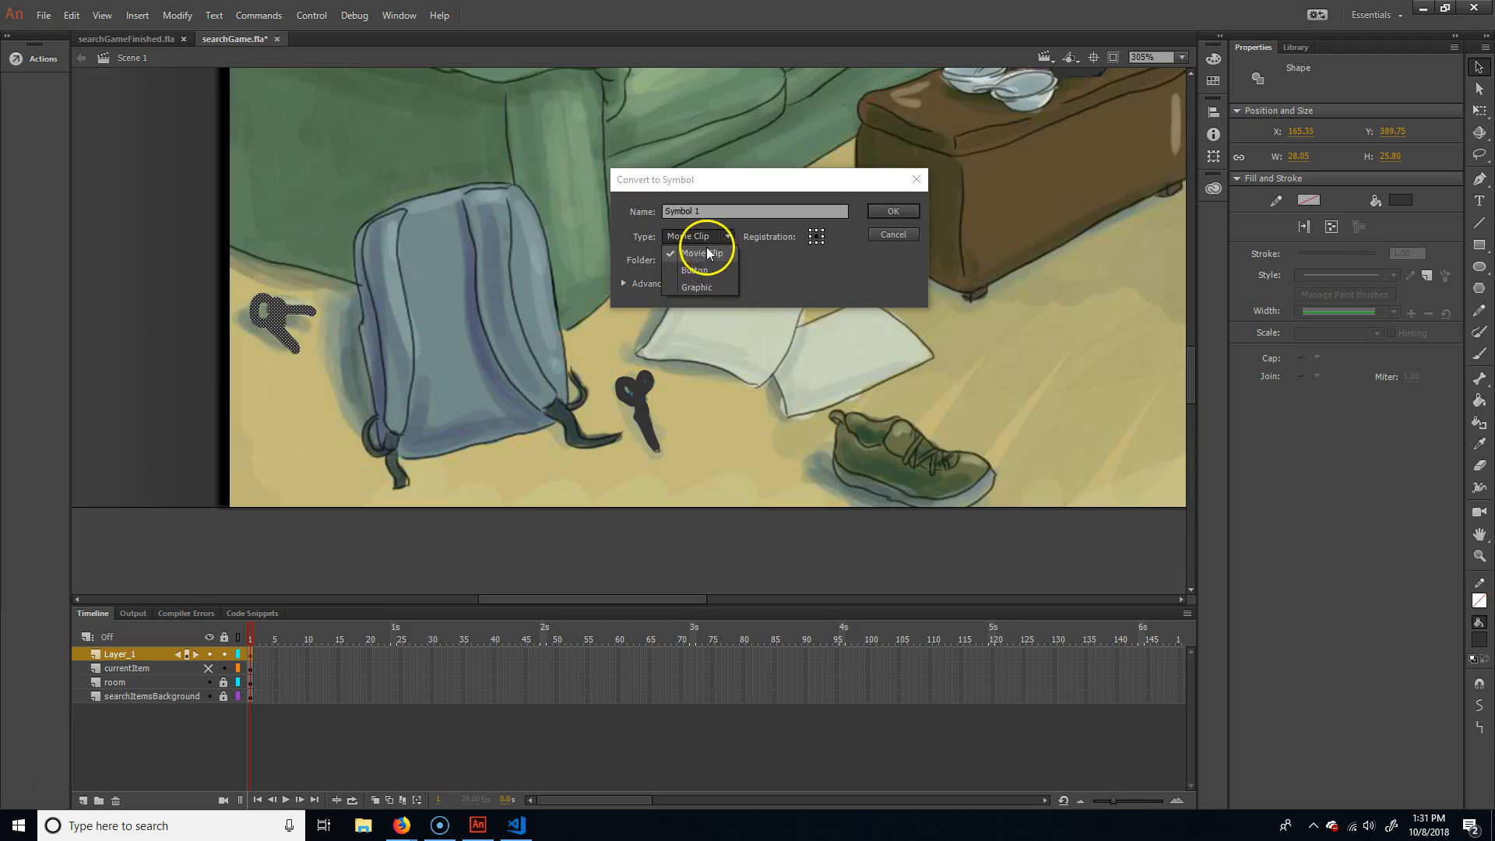
pyautogui.click(694, 270)
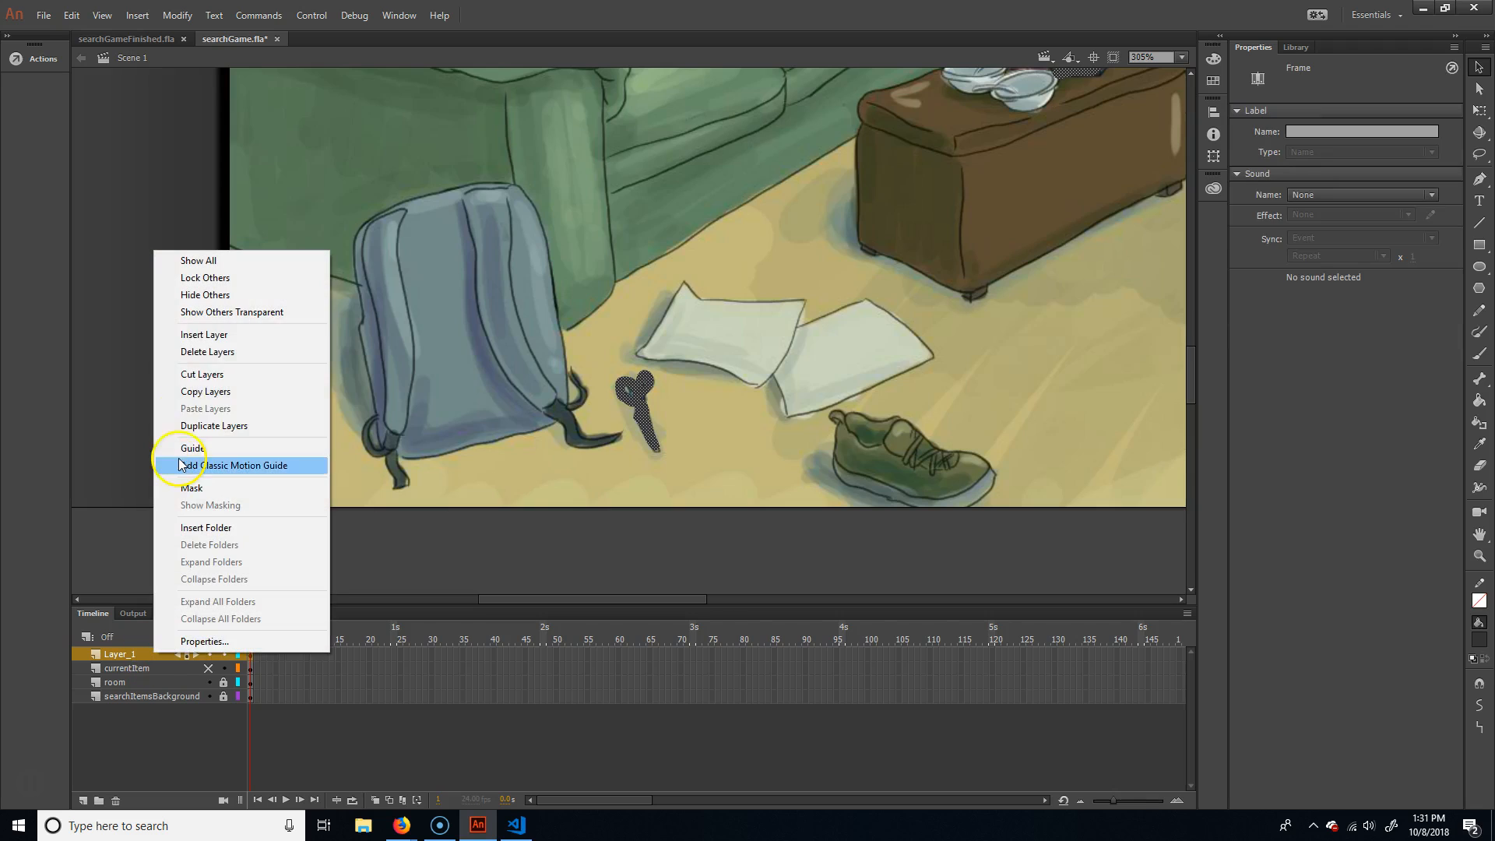
# Delete the leftover Layer_1 and select the keys button on the currentItem layer.
pyautogui.click(716, 435)
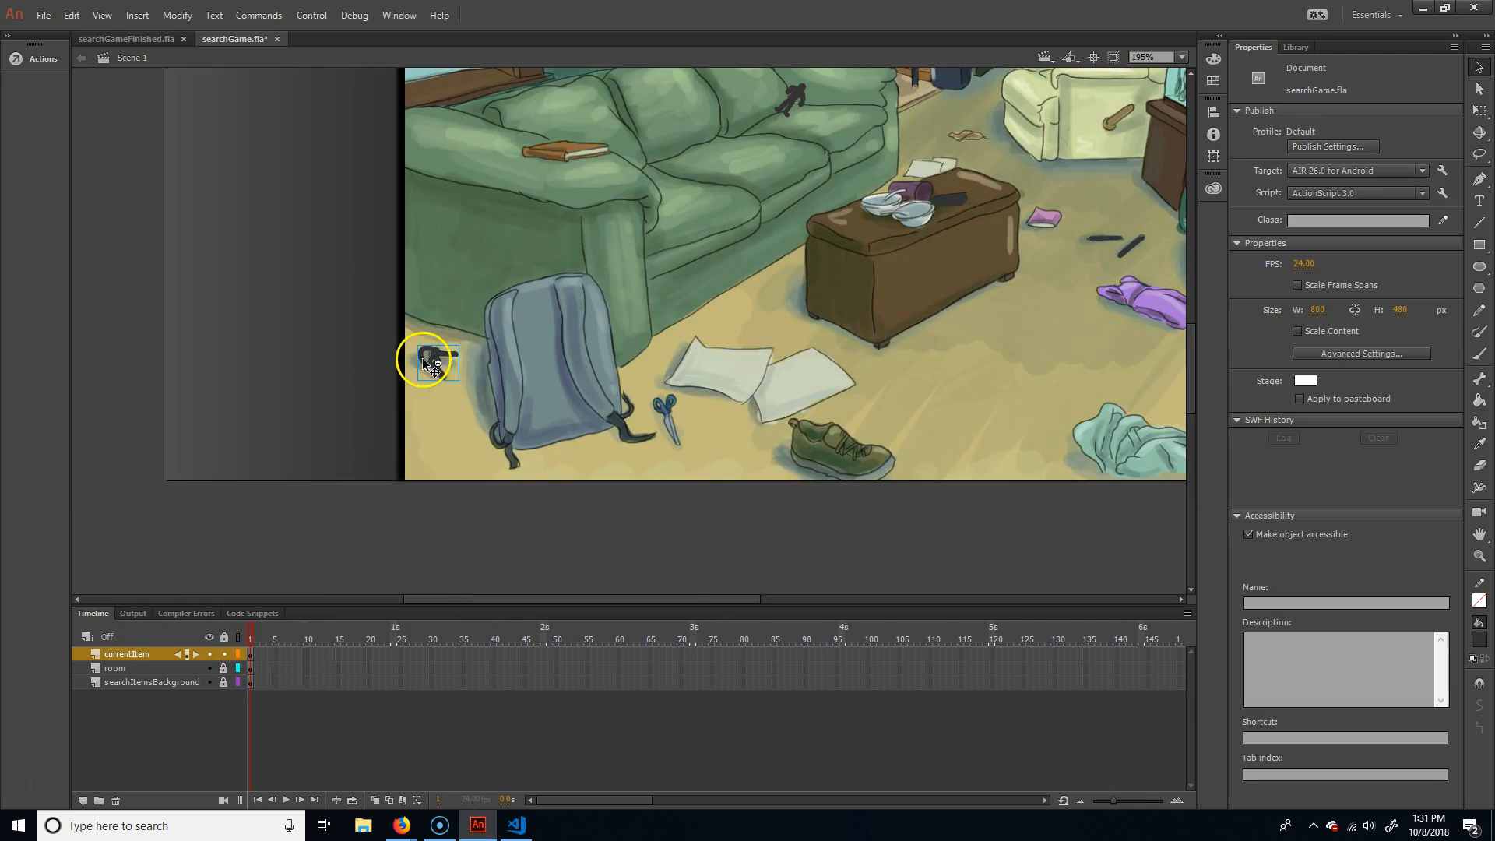
pyautogui.click(434, 363)
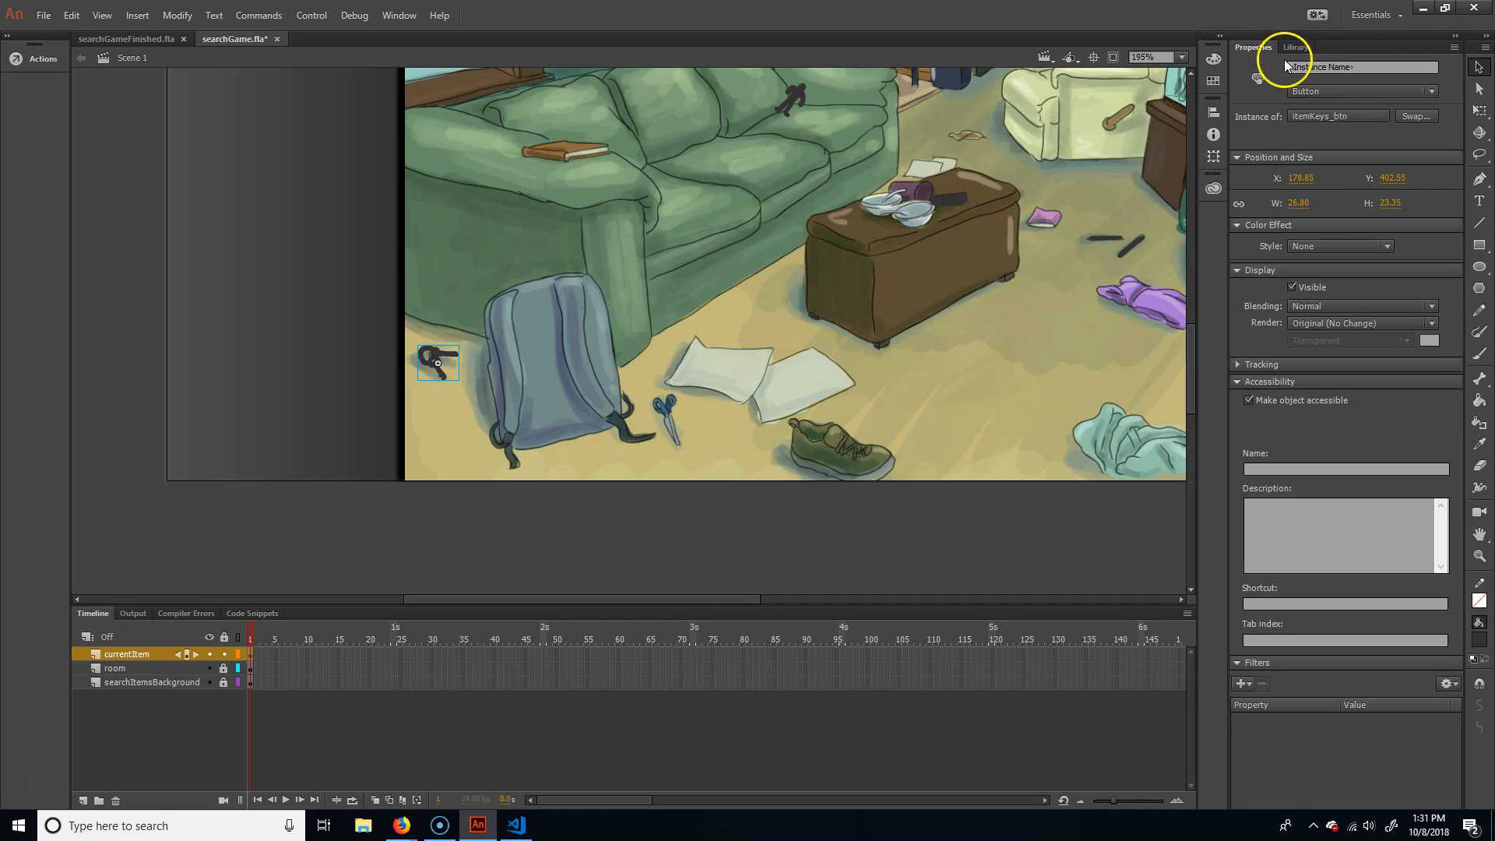
# Preview the item button symbols in the Library and deselect everything on the stage.
pyautogui.click(1294, 46)
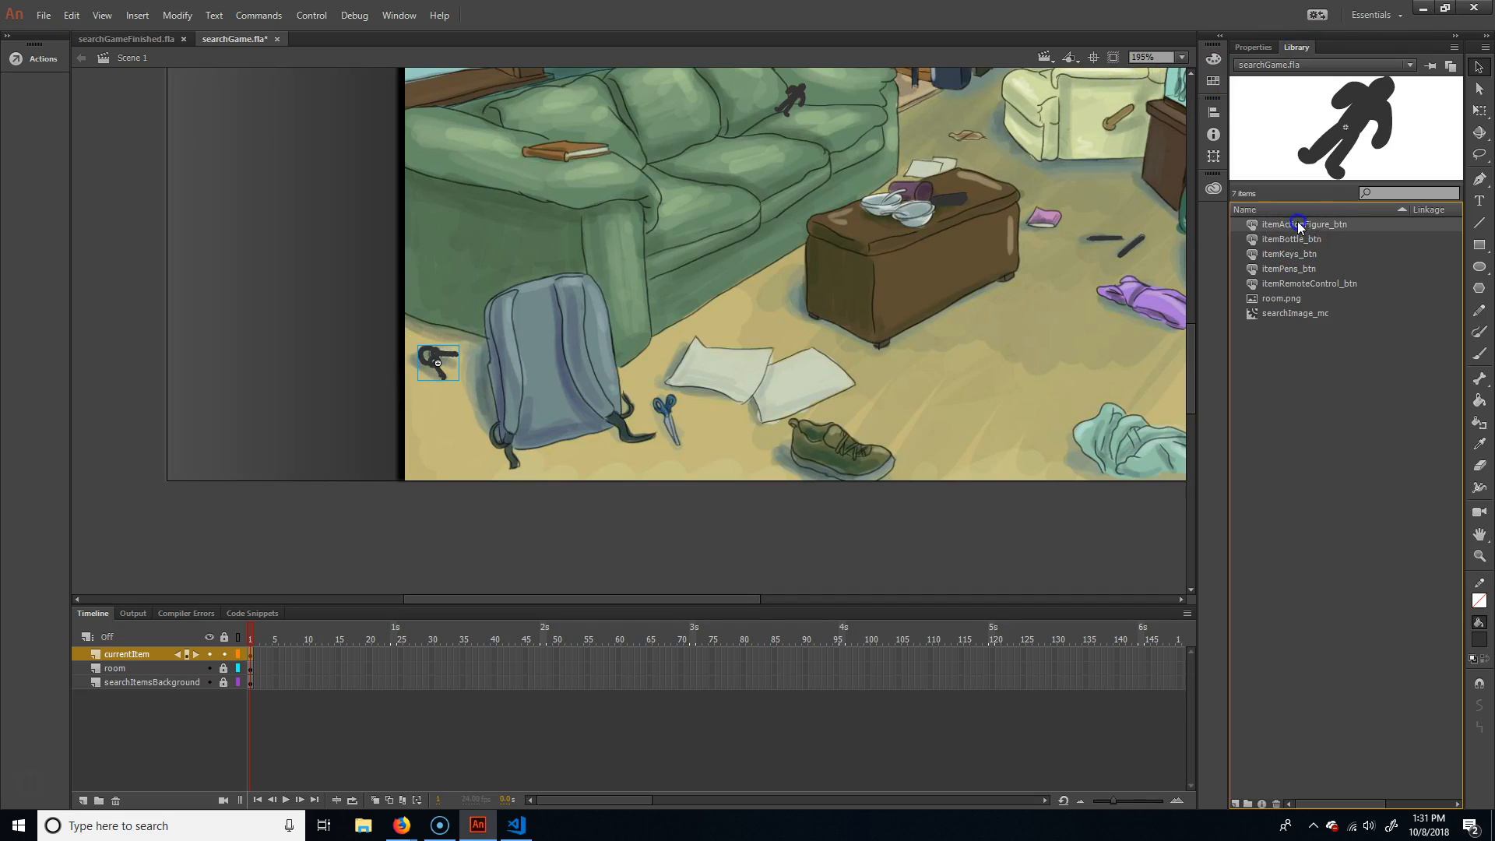
pyautogui.click(1289, 254)
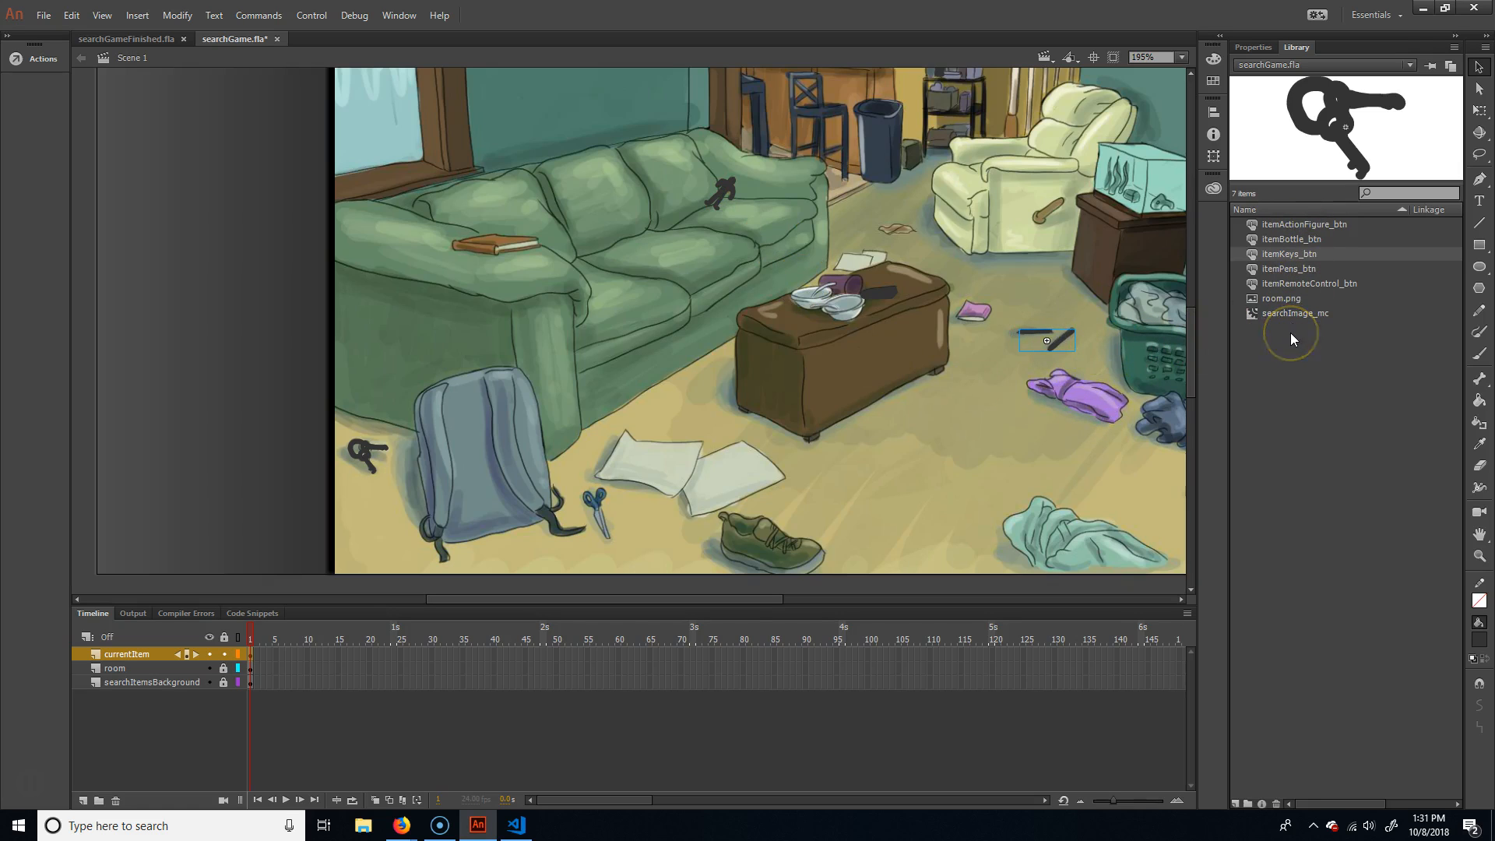
pyautogui.moveTo(1277, 246)
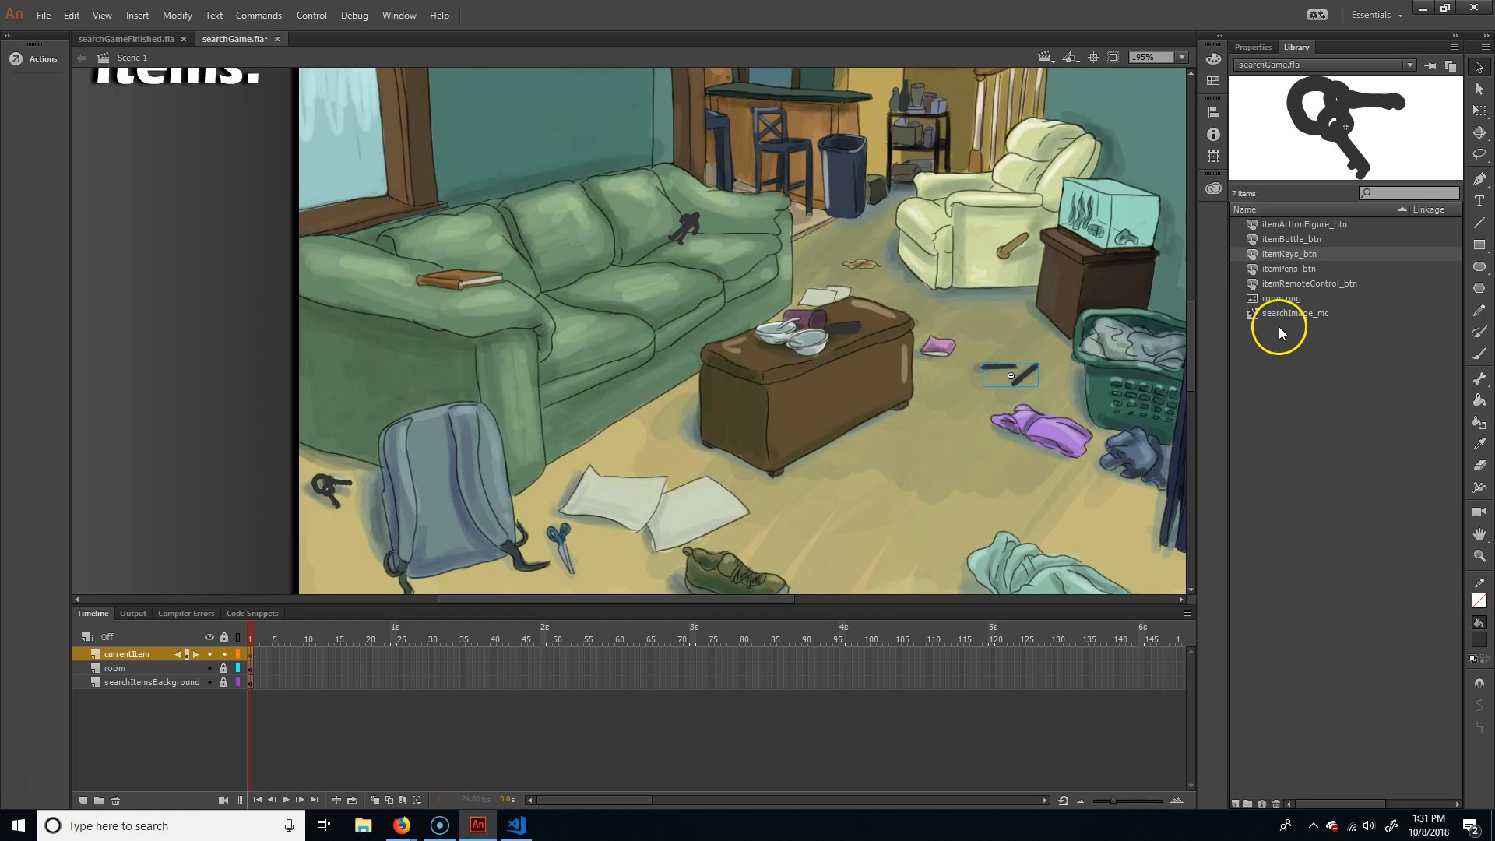
pyautogui.moveTo(1179, 345)
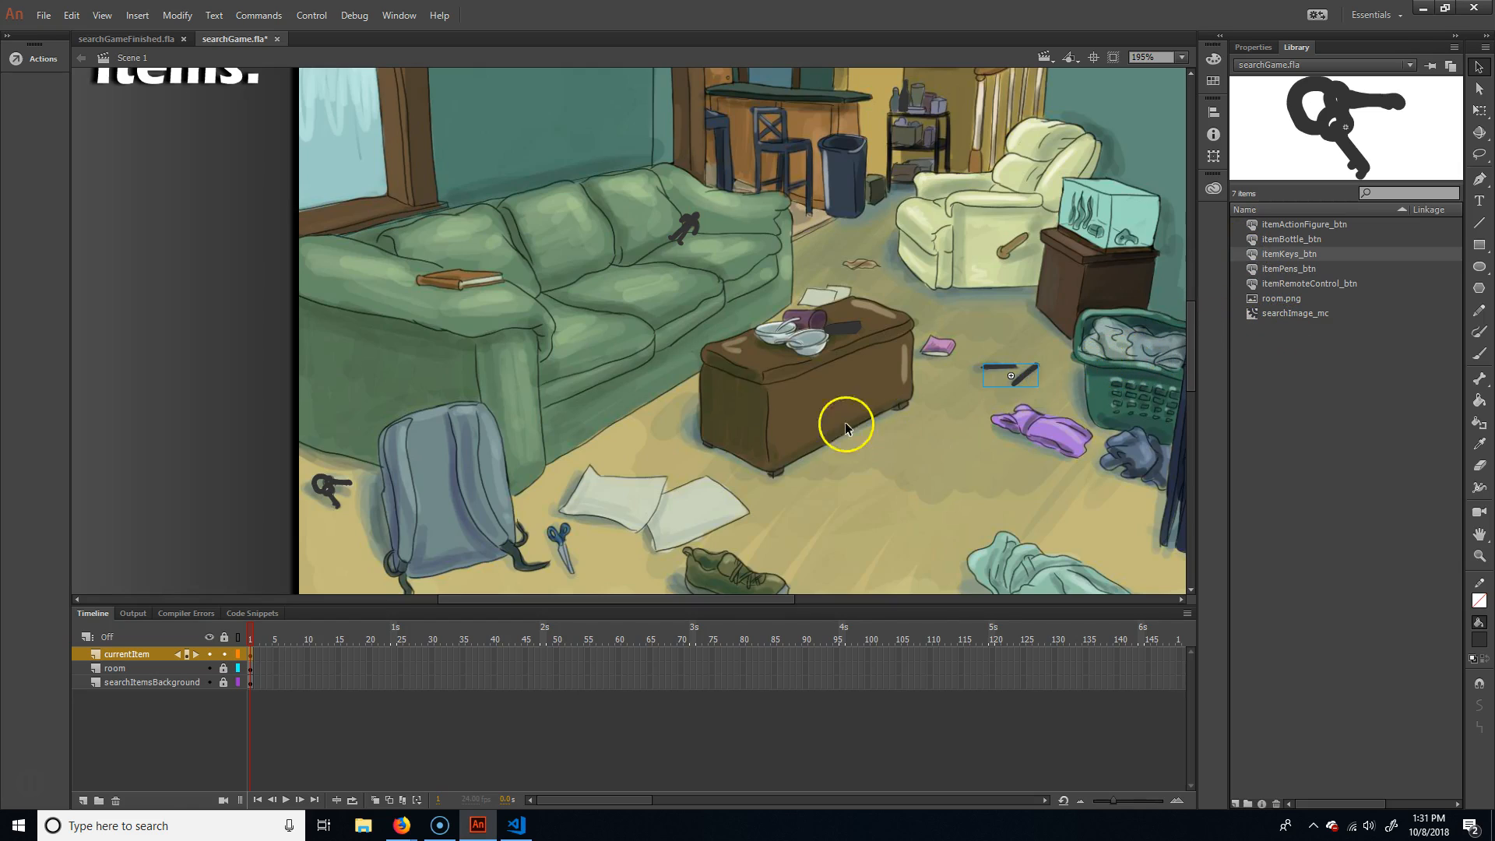
pyautogui.click(1155, 58)
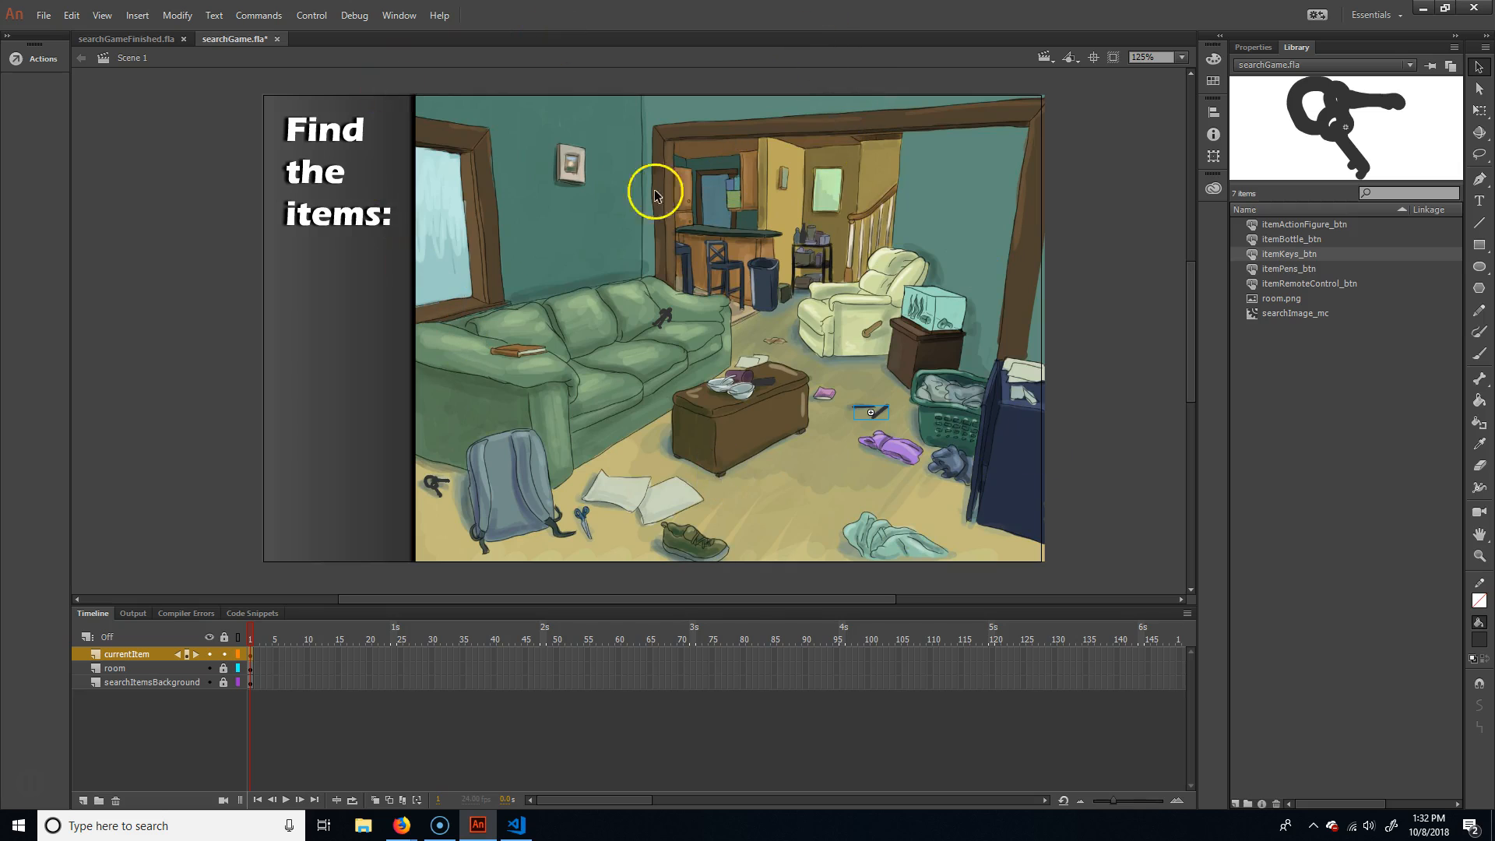
pyautogui.moveTo(544, 523)
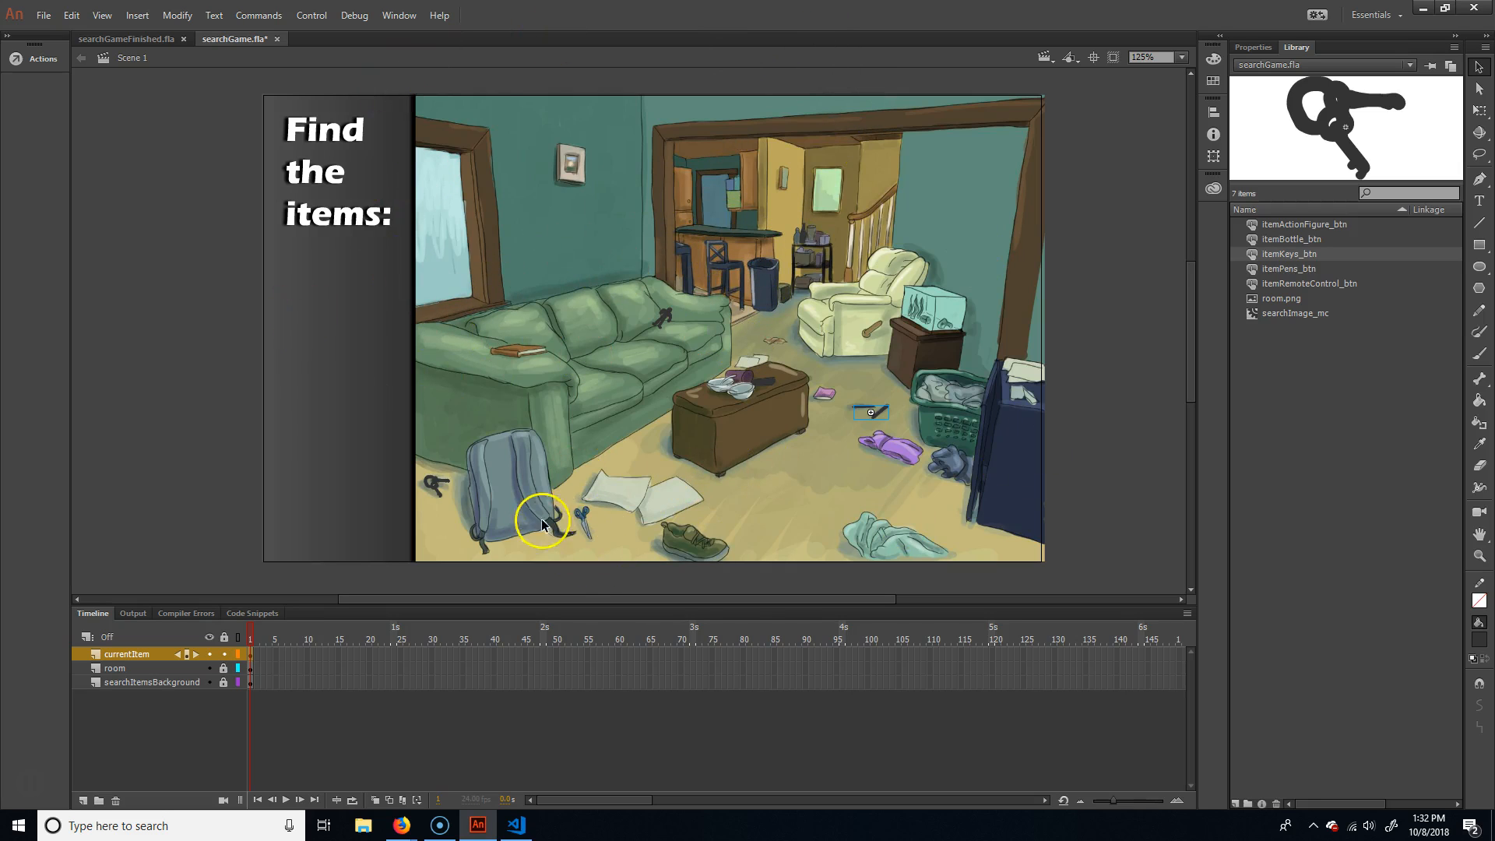
pyautogui.moveTo(668, 319)
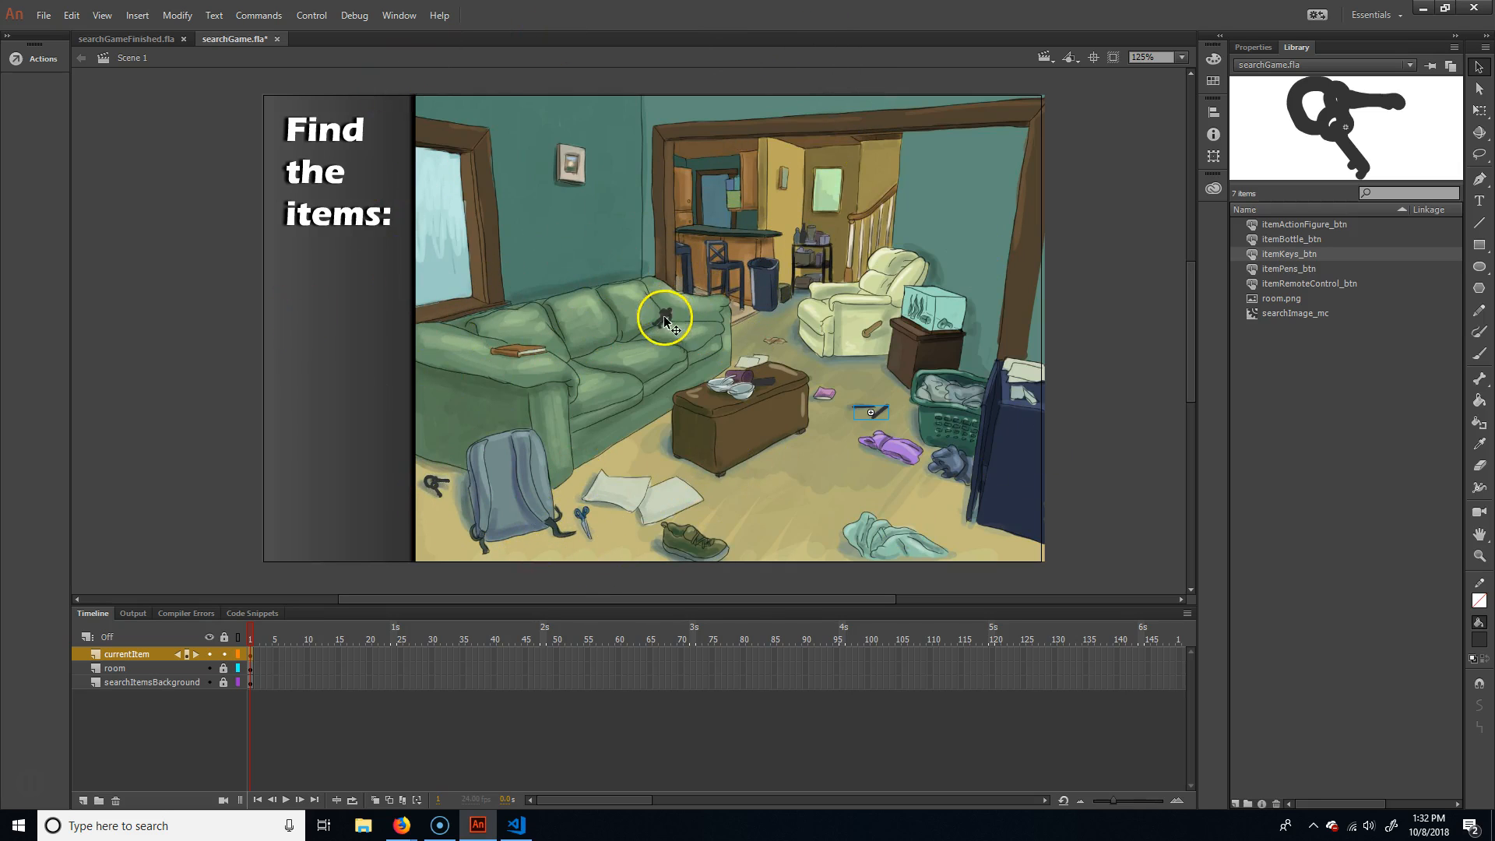
pyautogui.moveTo(804, 236)
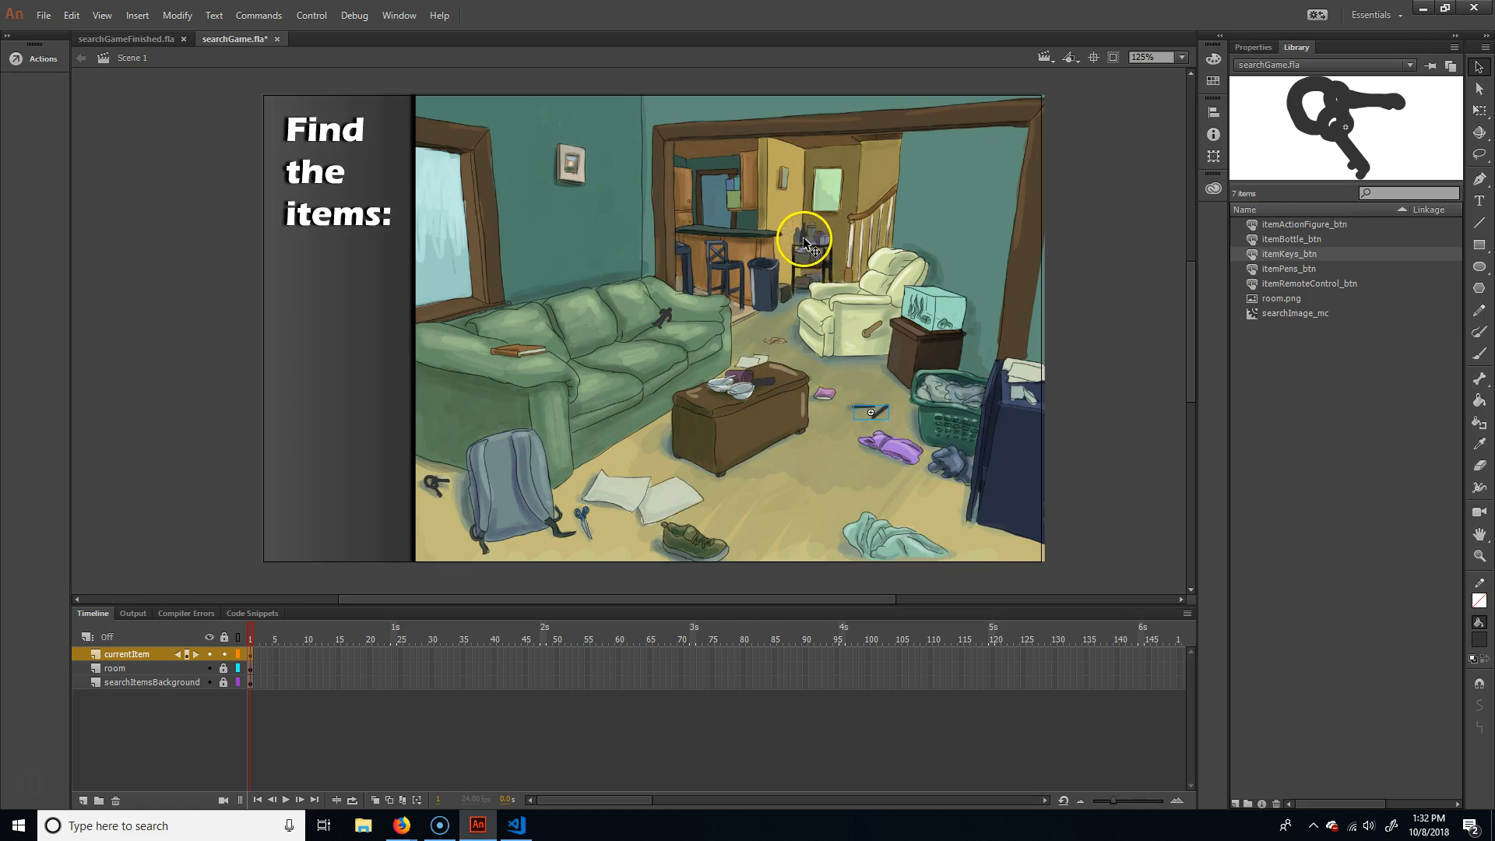
pyautogui.moveTo(880, 385)
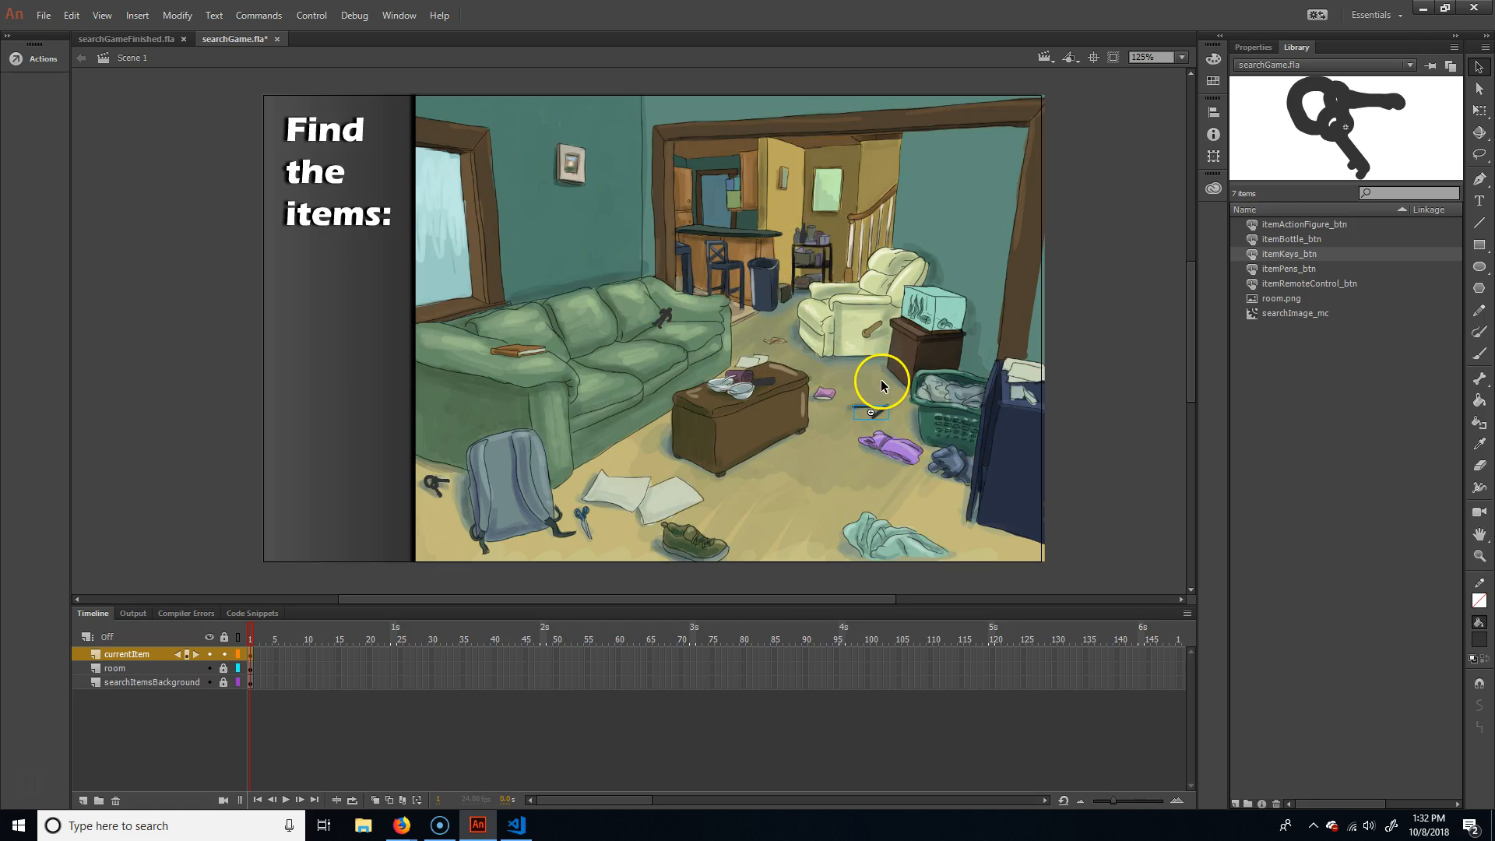
pyautogui.moveTo(890, 333)
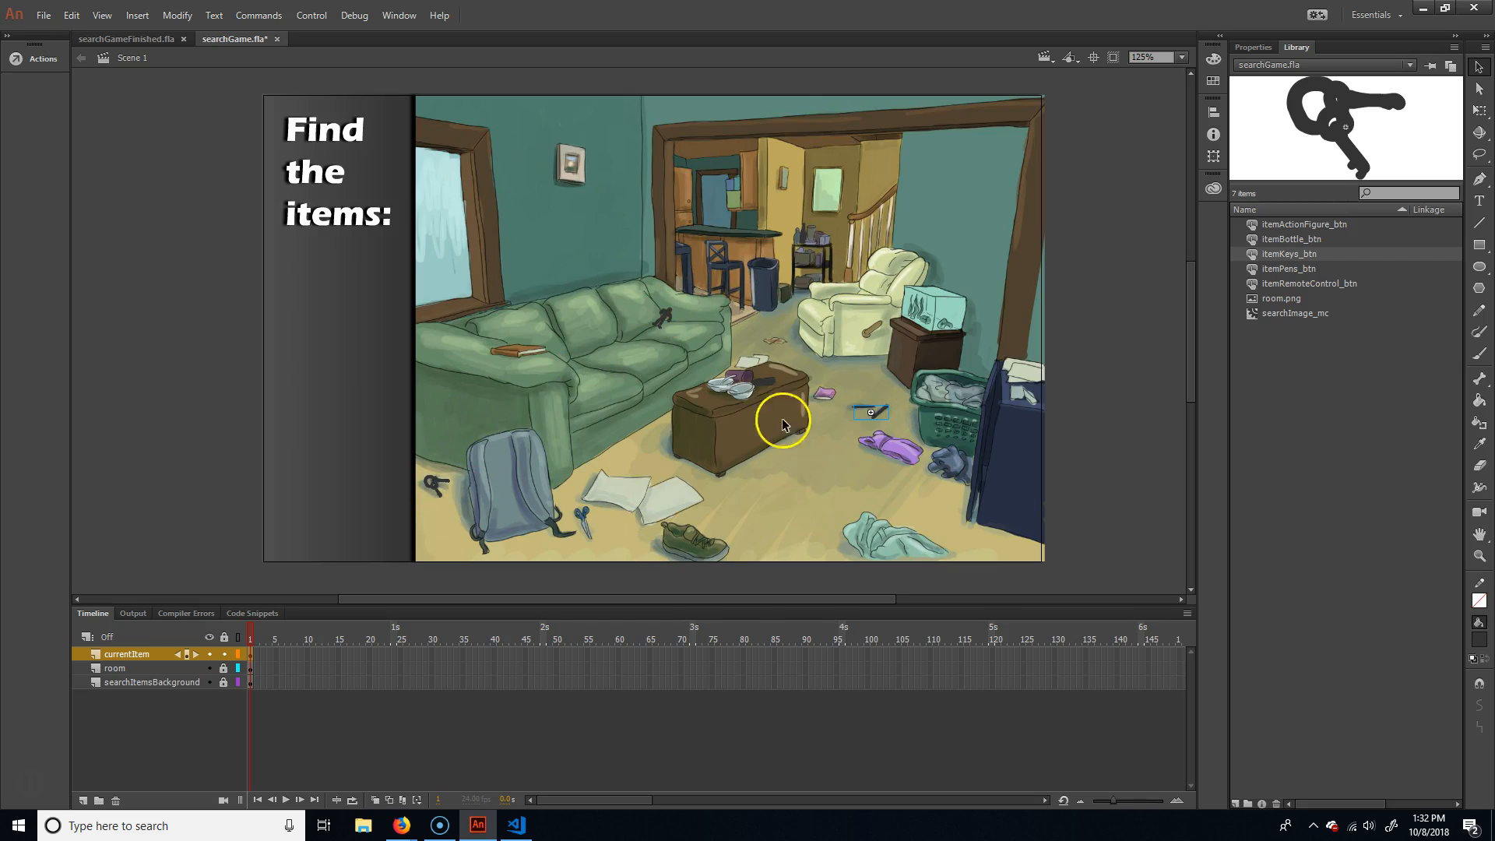
pyautogui.moveTo(873, 365)
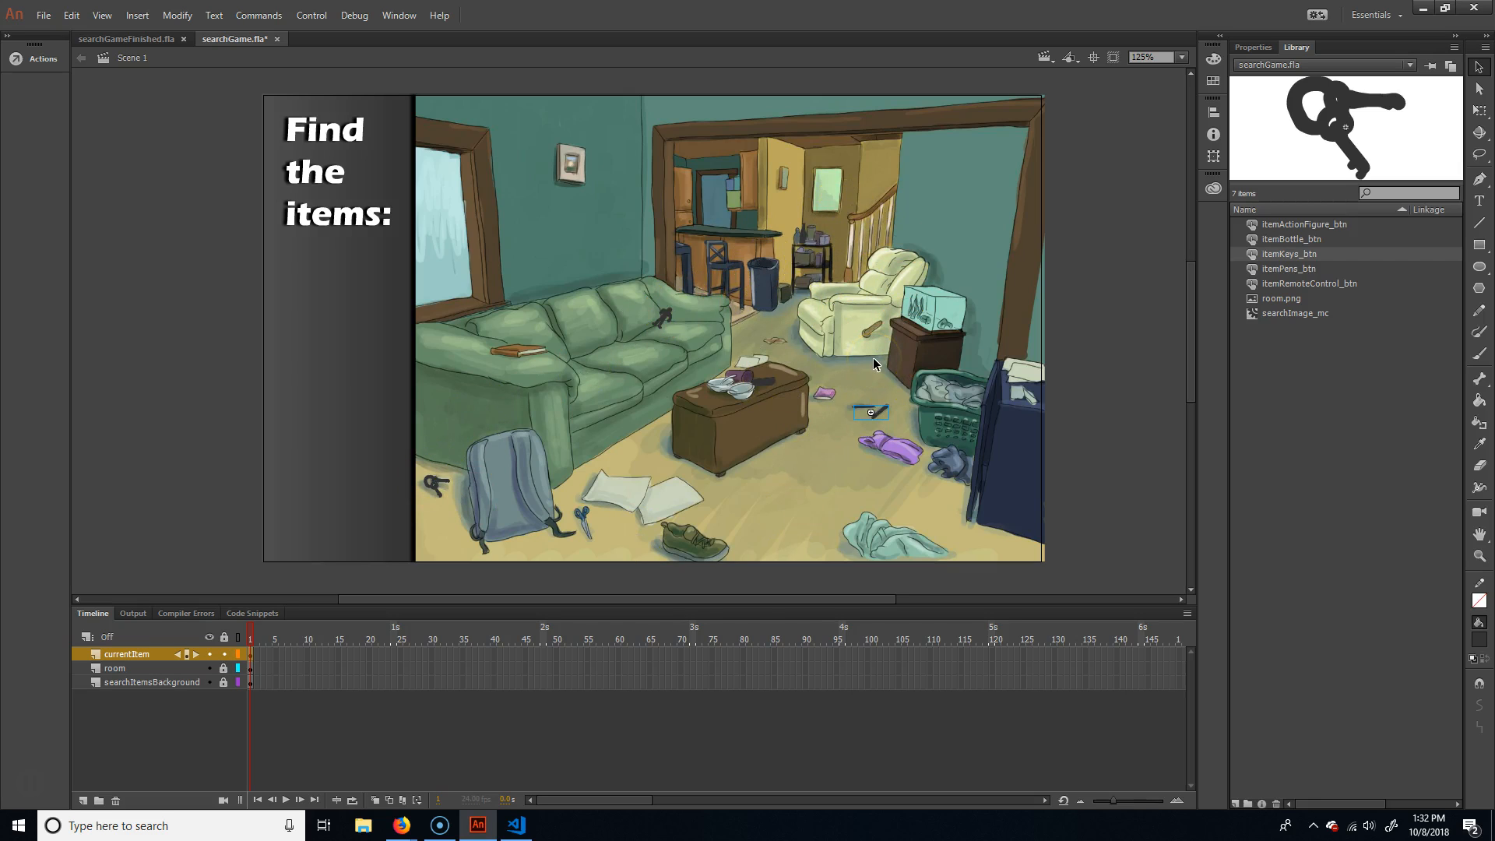
pyautogui.moveTo(9, 815)
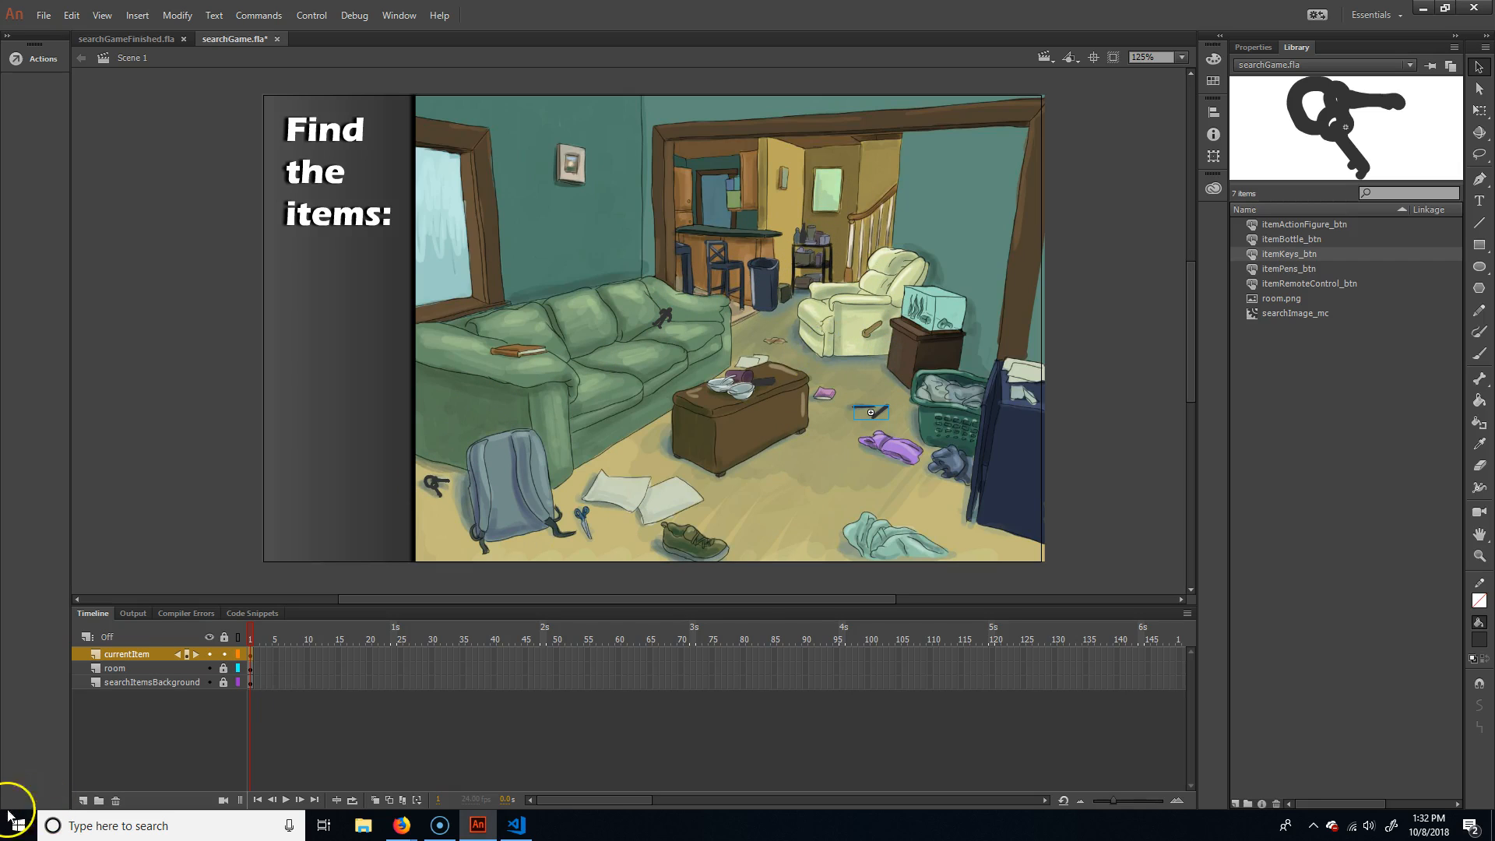